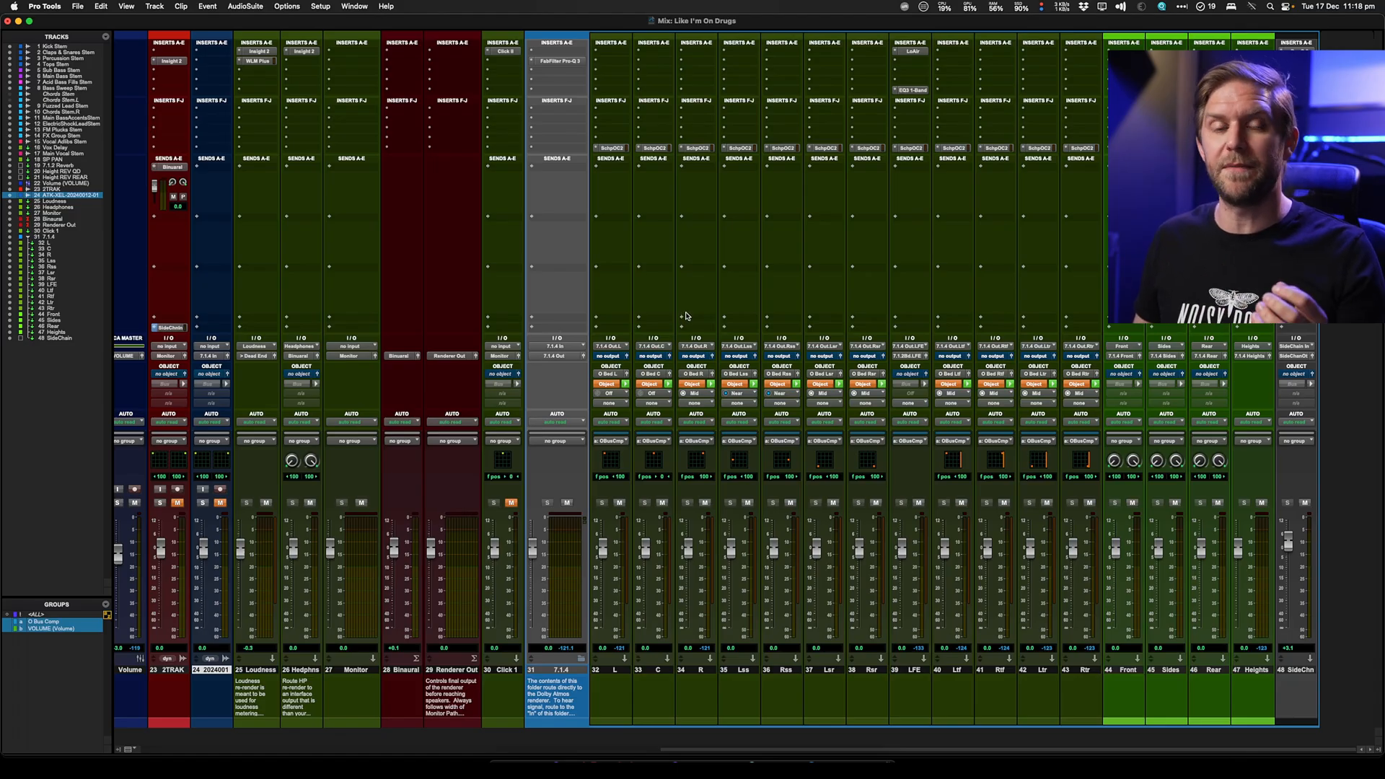
mouse_move(684, 318)
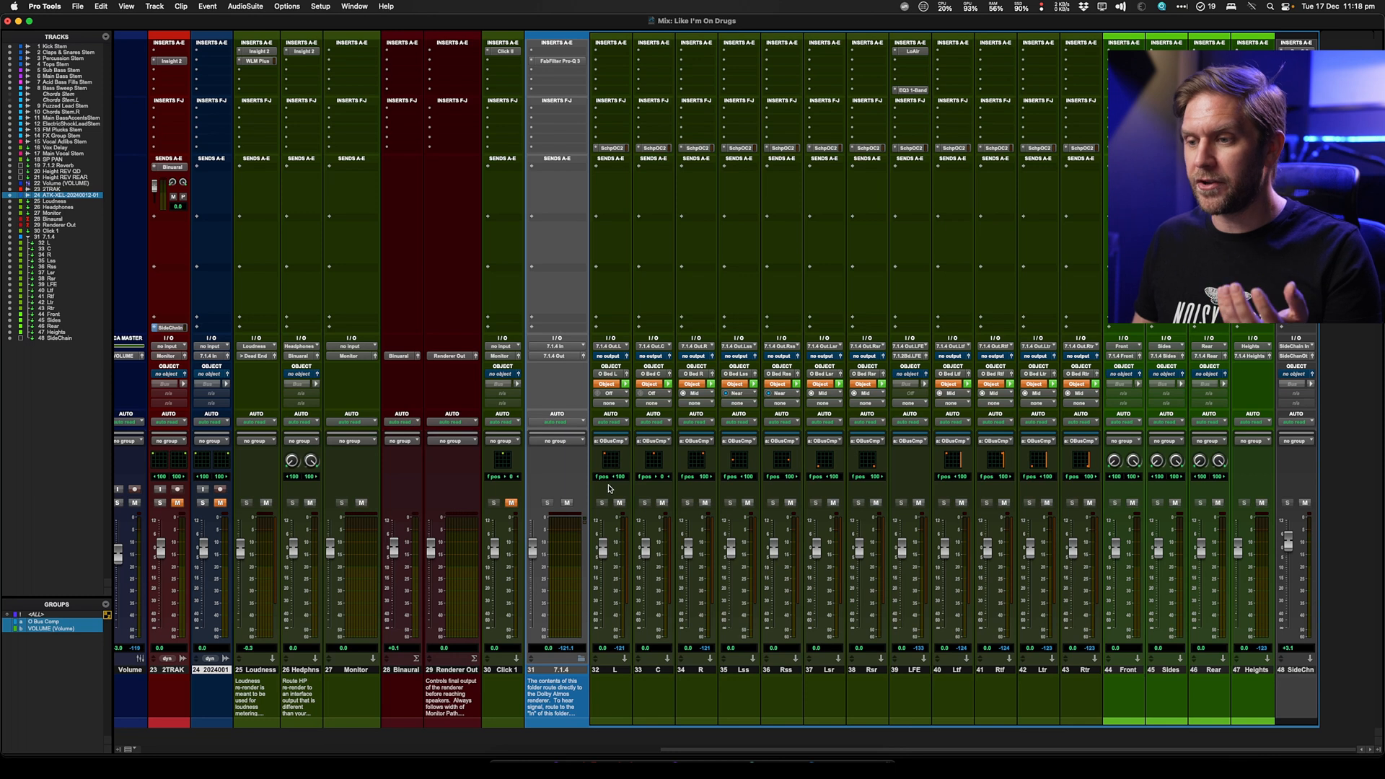
mouse_move(961, 465)
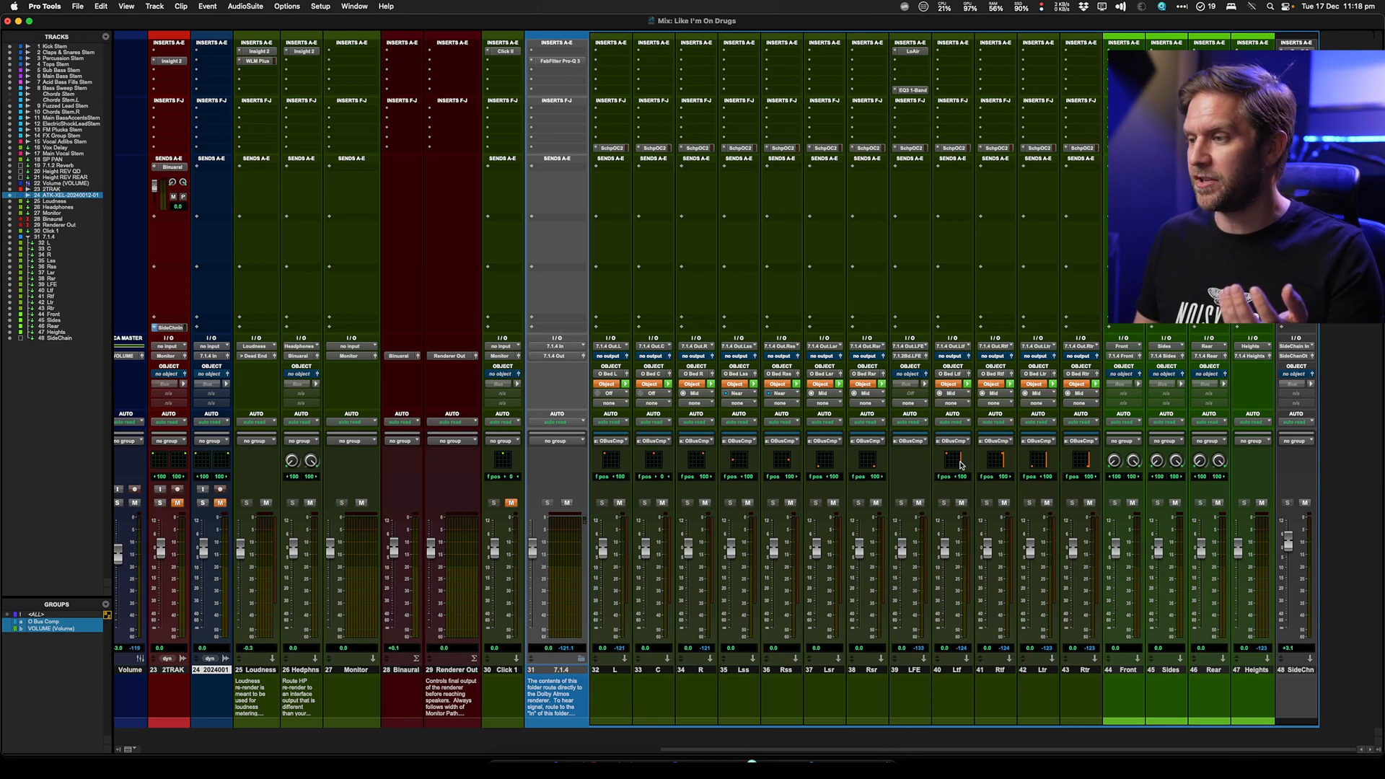
mouse_move(631, 162)
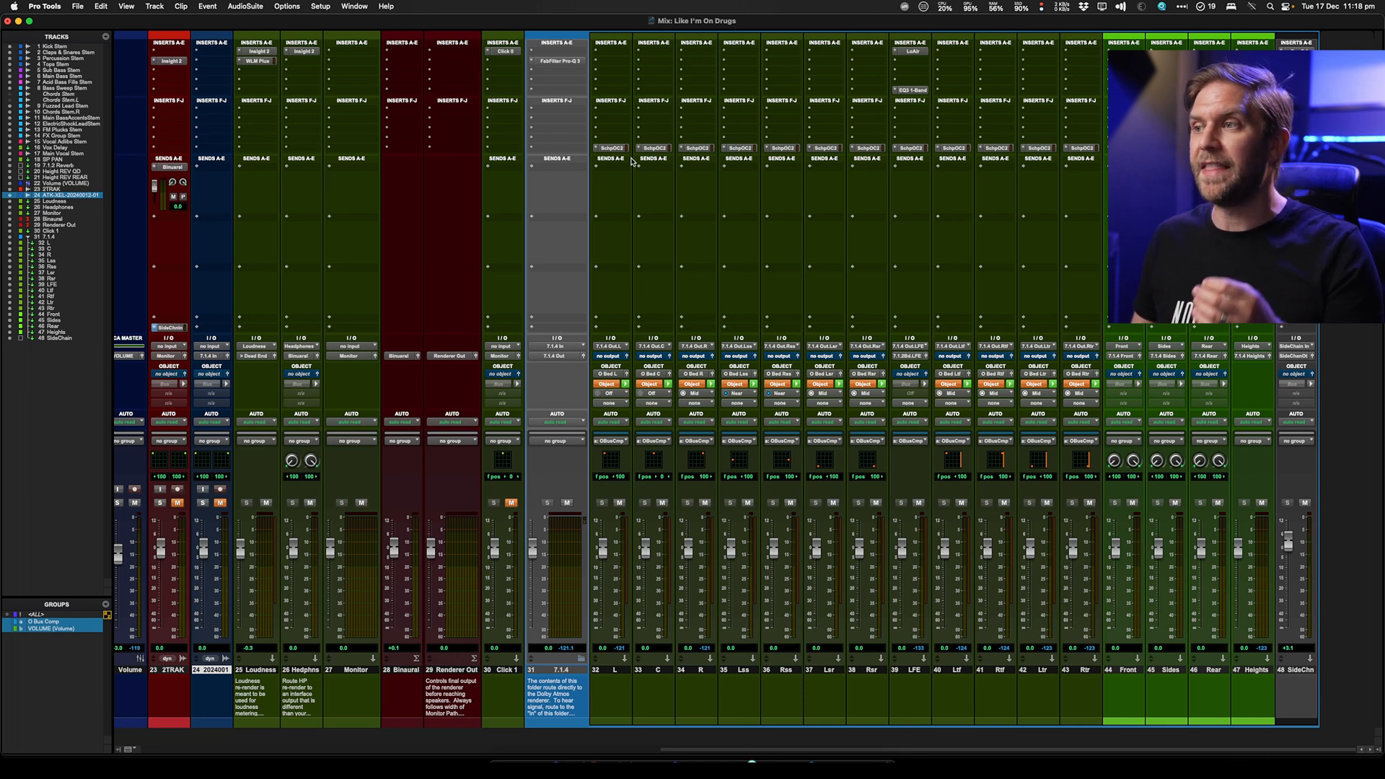
Show the Scheps Omni Channel channel strip on the L object track
click(610, 147)
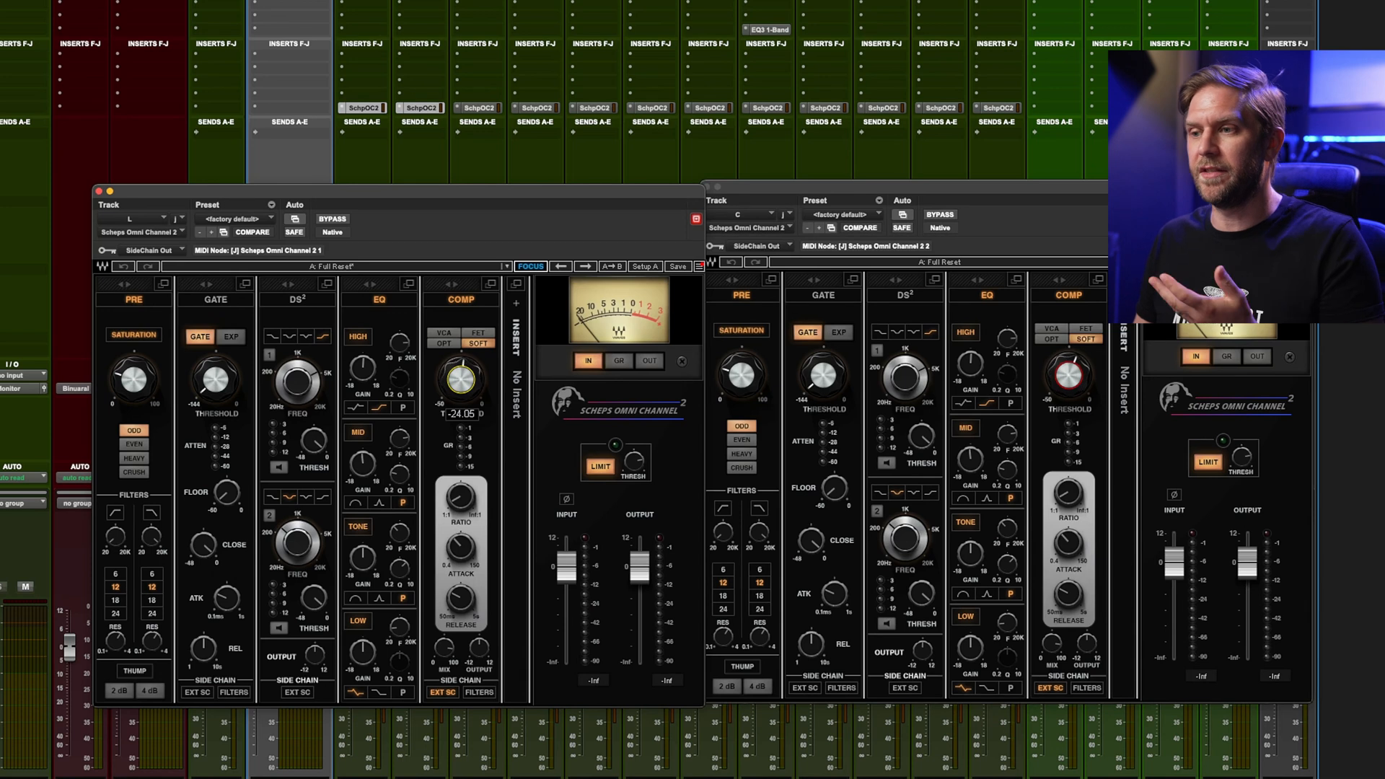
Dismiss the open channel-strip windows to return to the full mix
drag(459, 380, 463, 366)
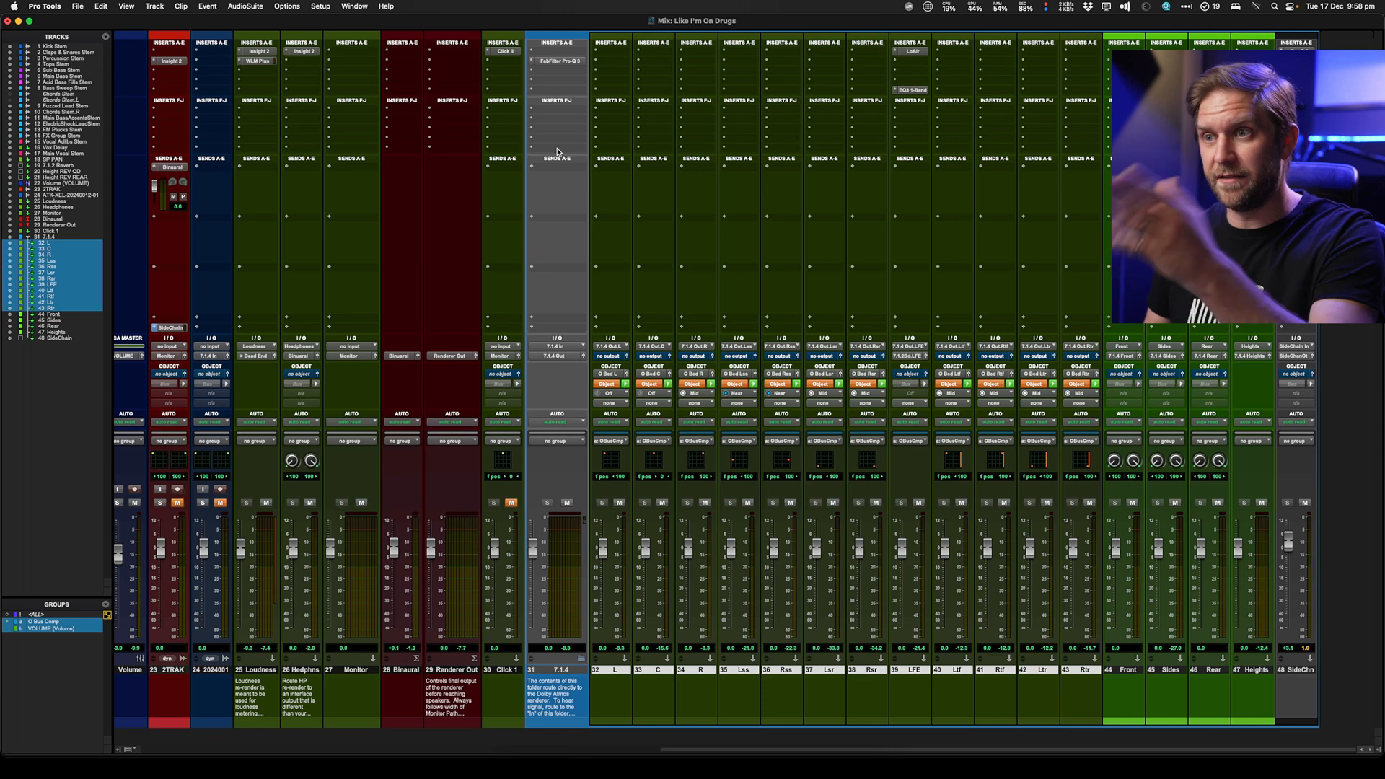
Insert Immersive Wrapper (7.1.4) on the master object track and load Scheps Omni Channel inside it
click(557, 99)
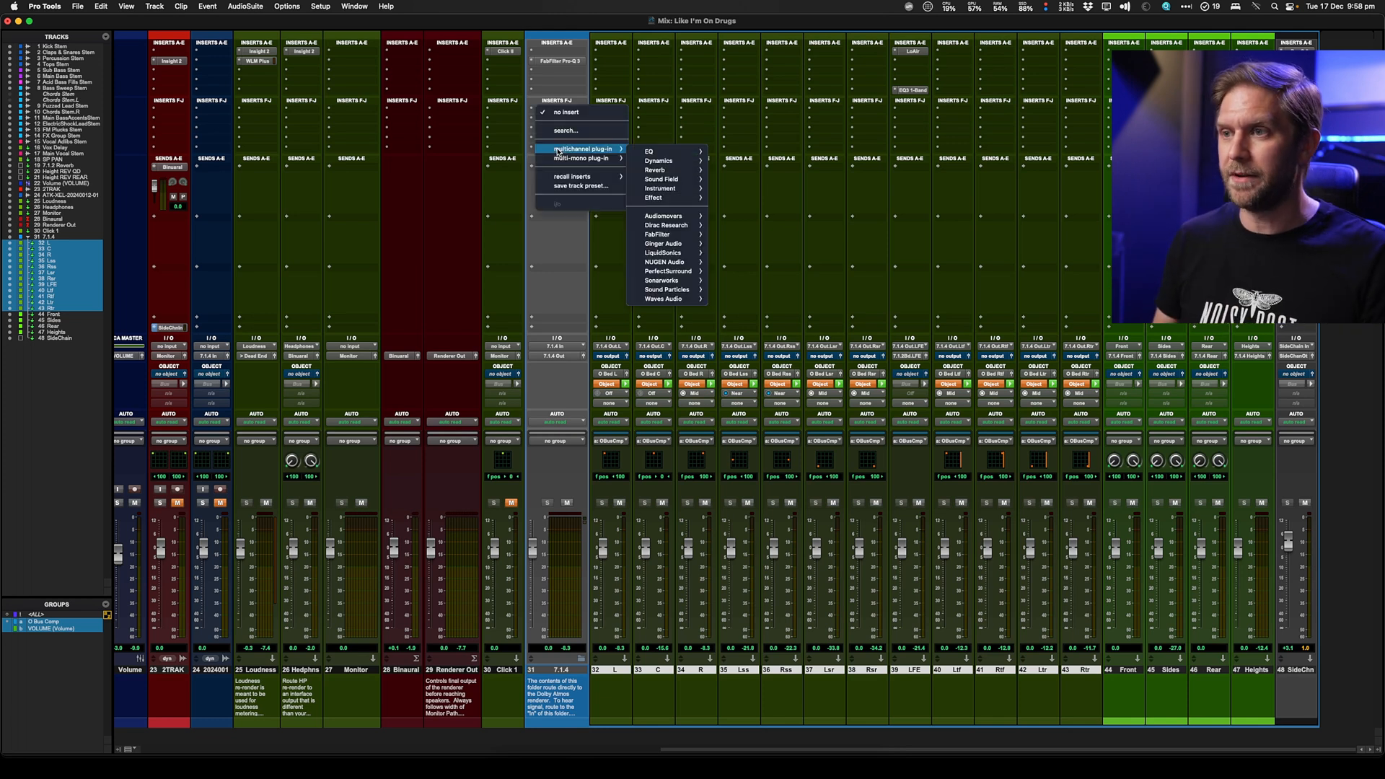
text(imm)
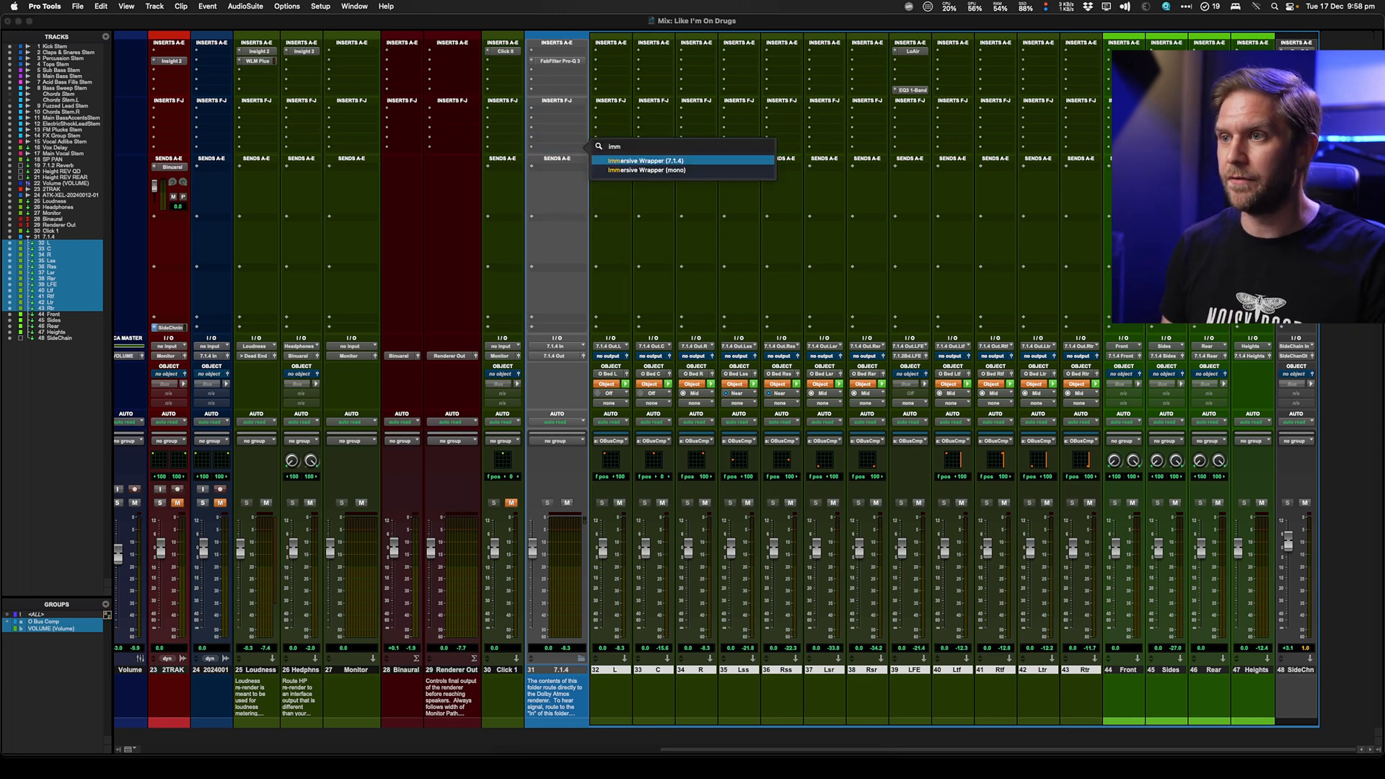
click(642, 161)
text(moni)
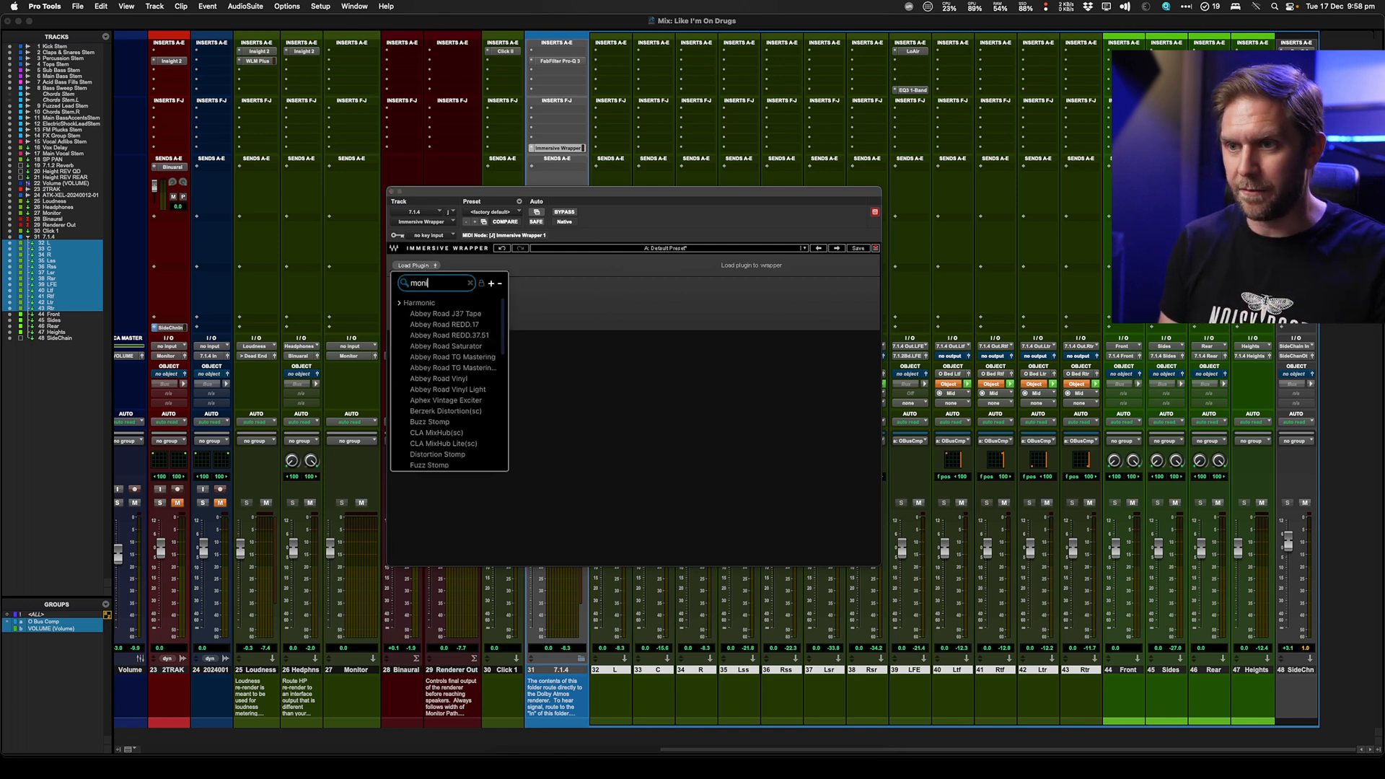
key(Backspace)
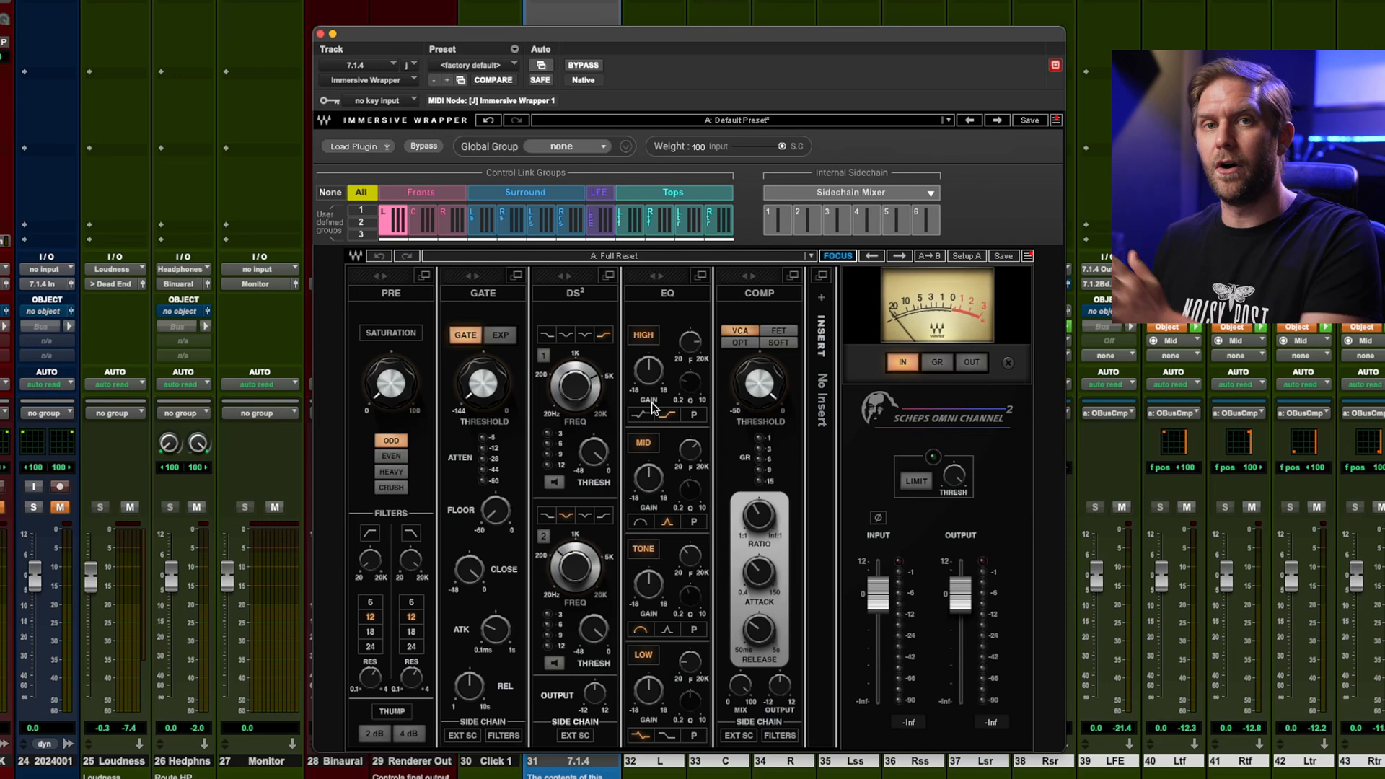
mouse_move(495, 264)
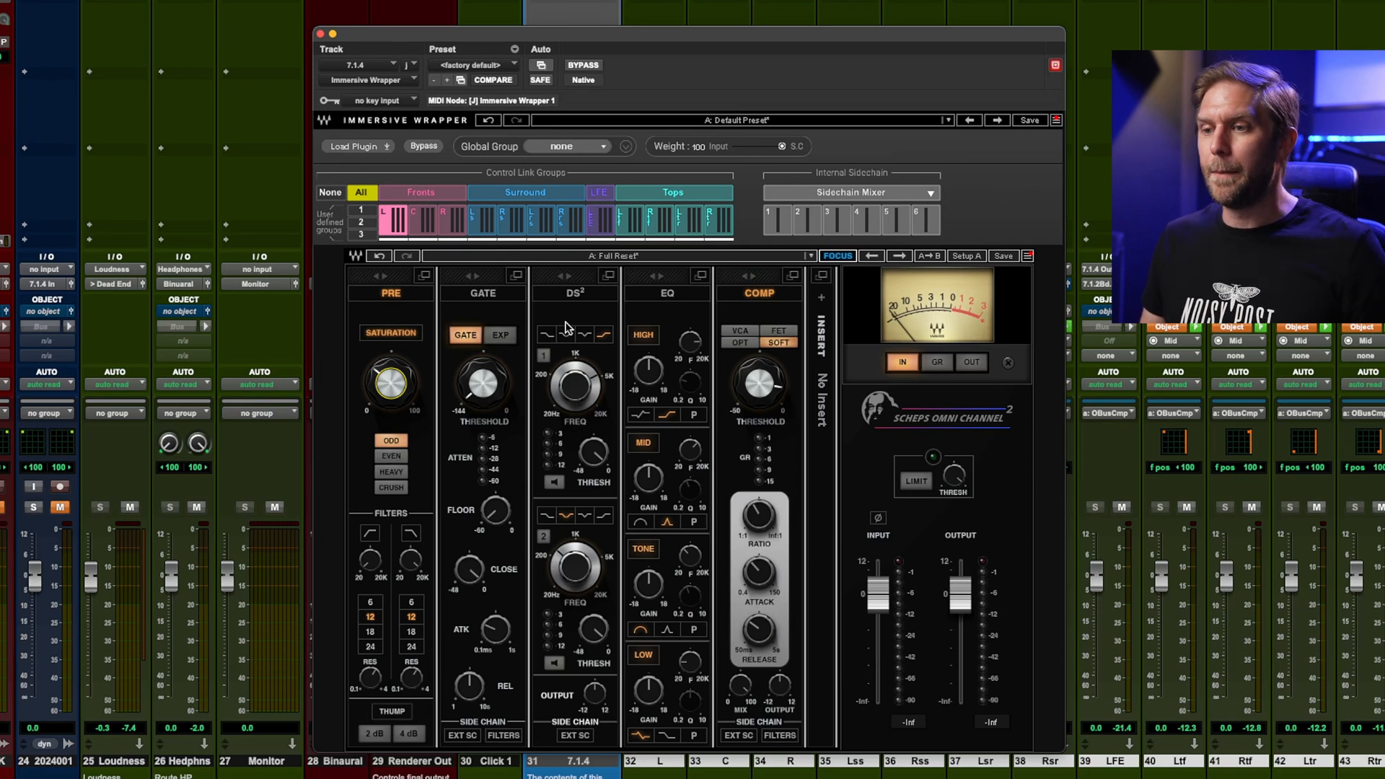
mouse_move(591, 336)
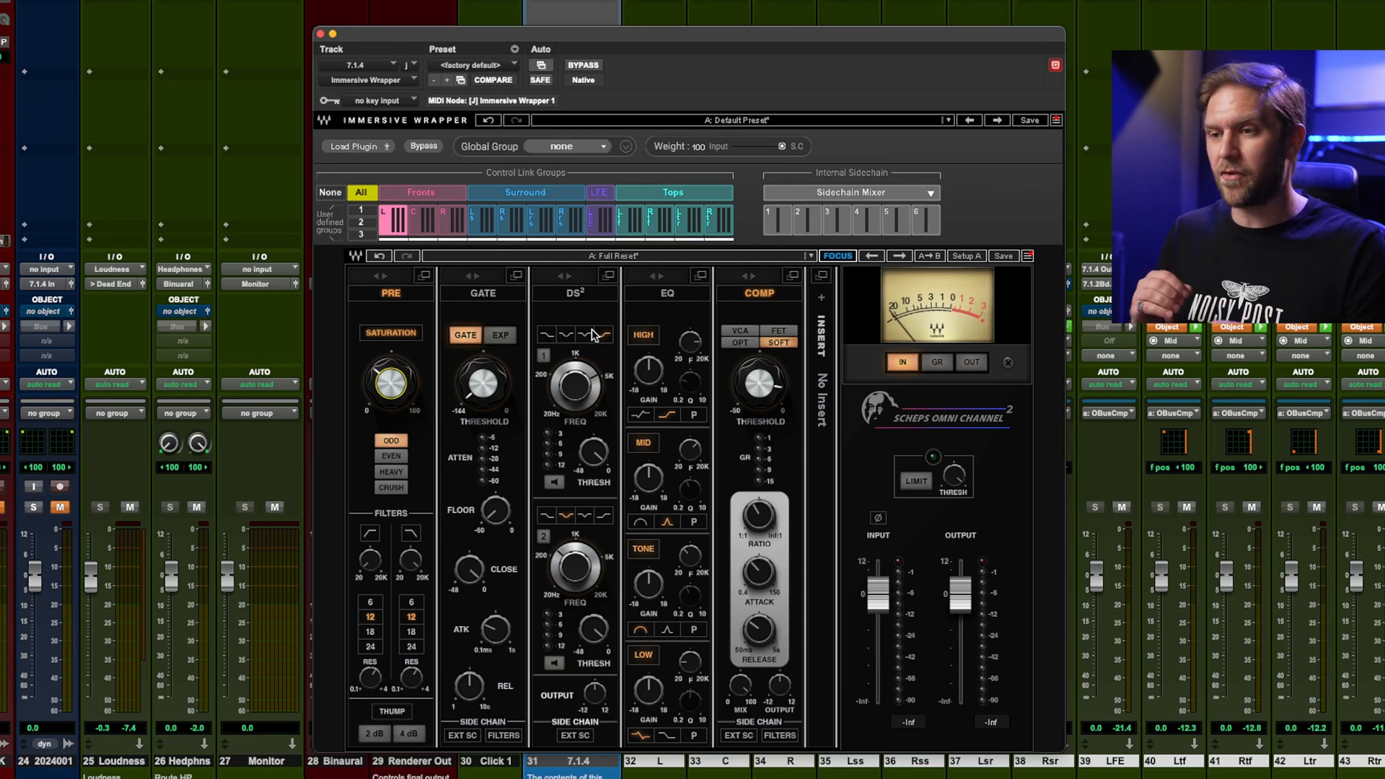
mouse_move(614, 362)
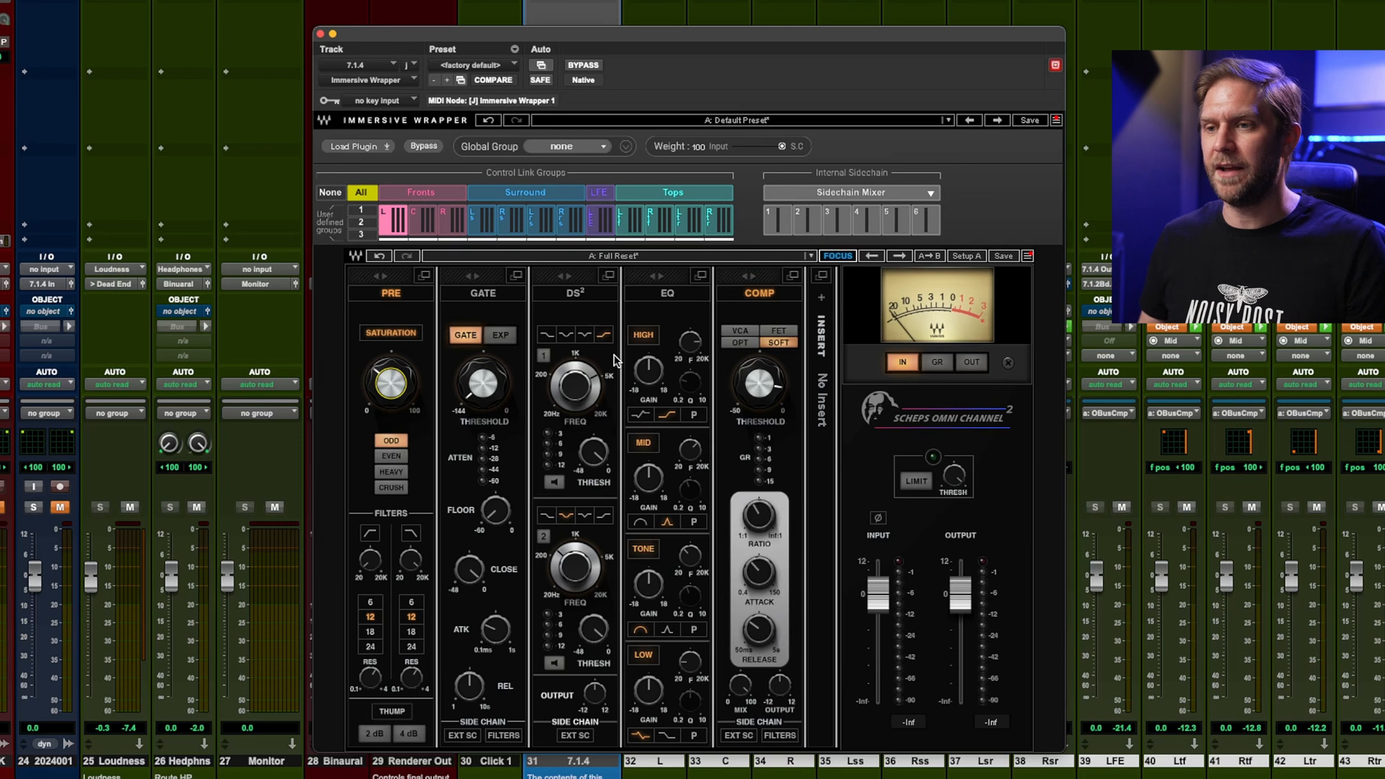
mouse_move(429, 220)
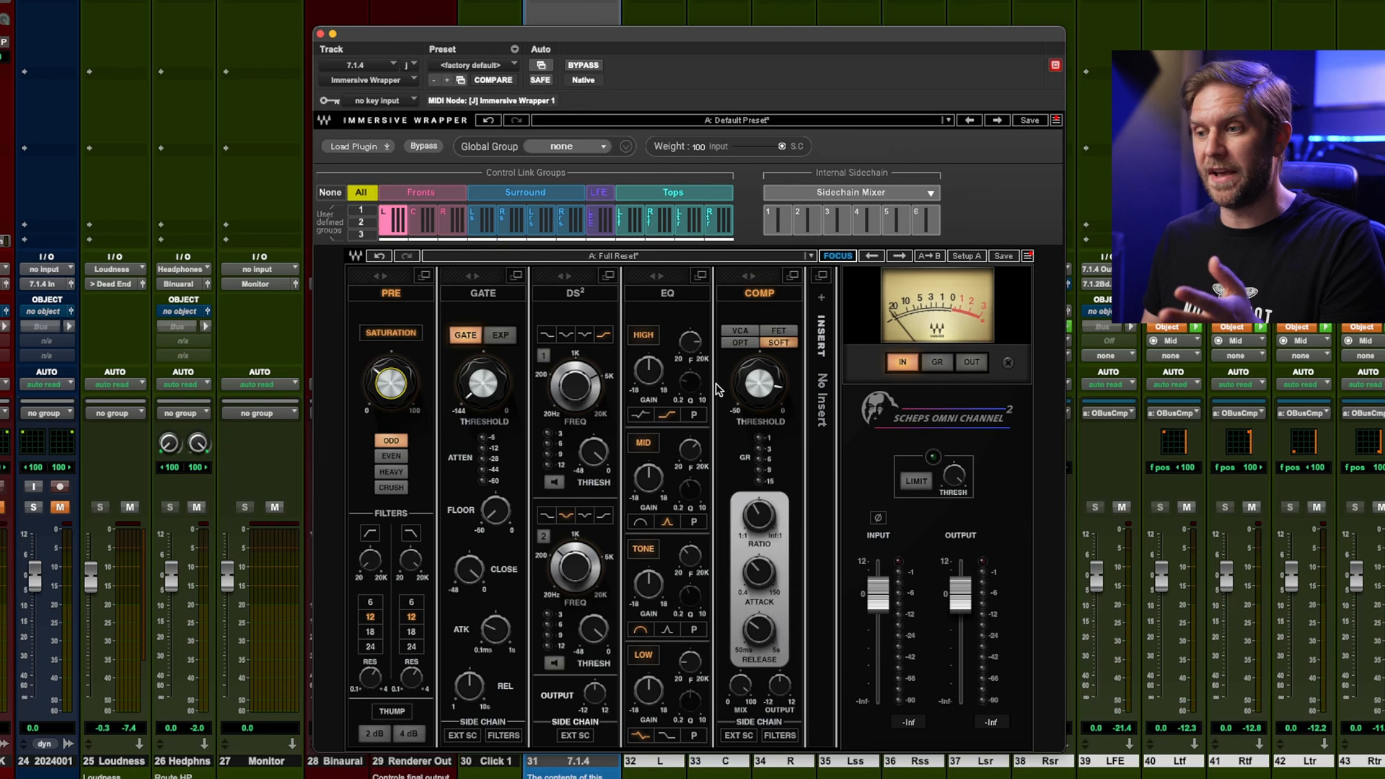
mouse_move(573, 388)
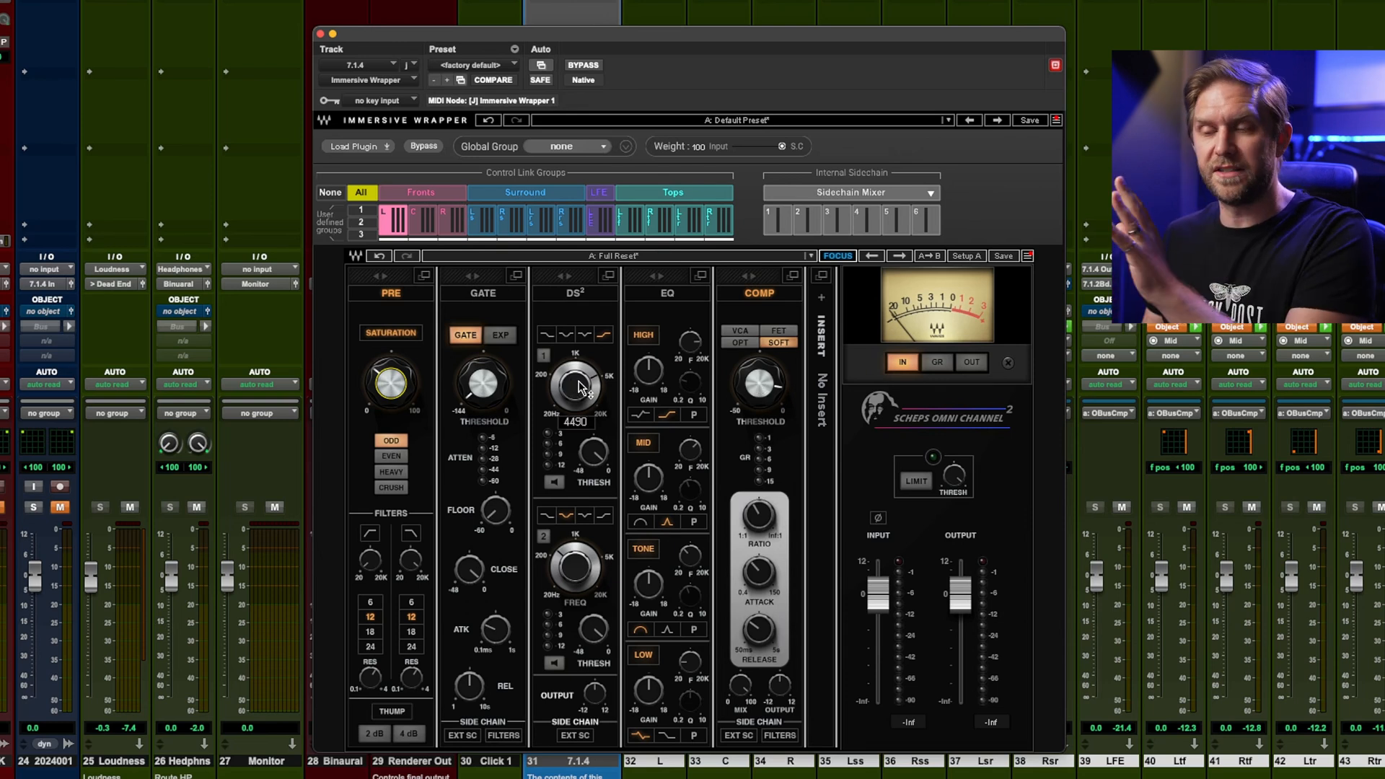
mouse_move(587, 384)
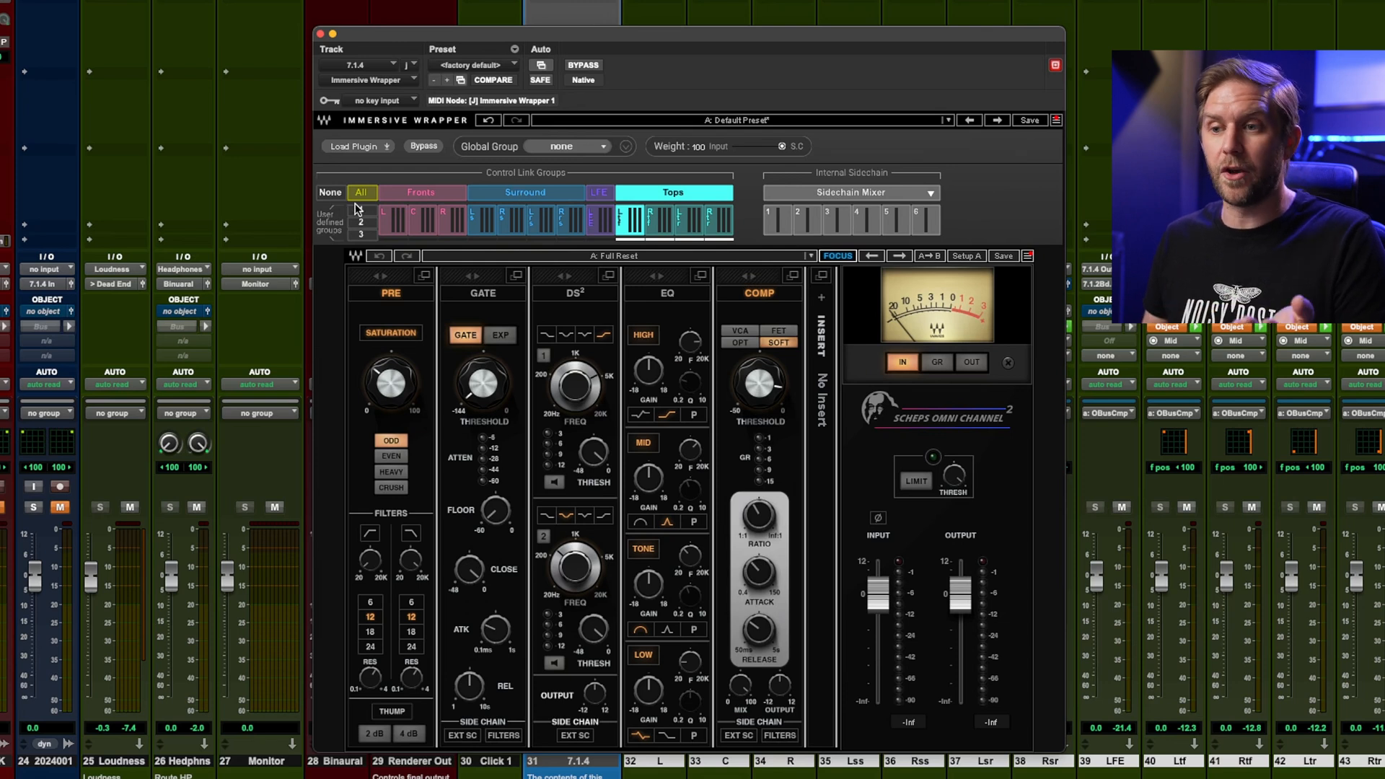
mouse_move(591, 225)
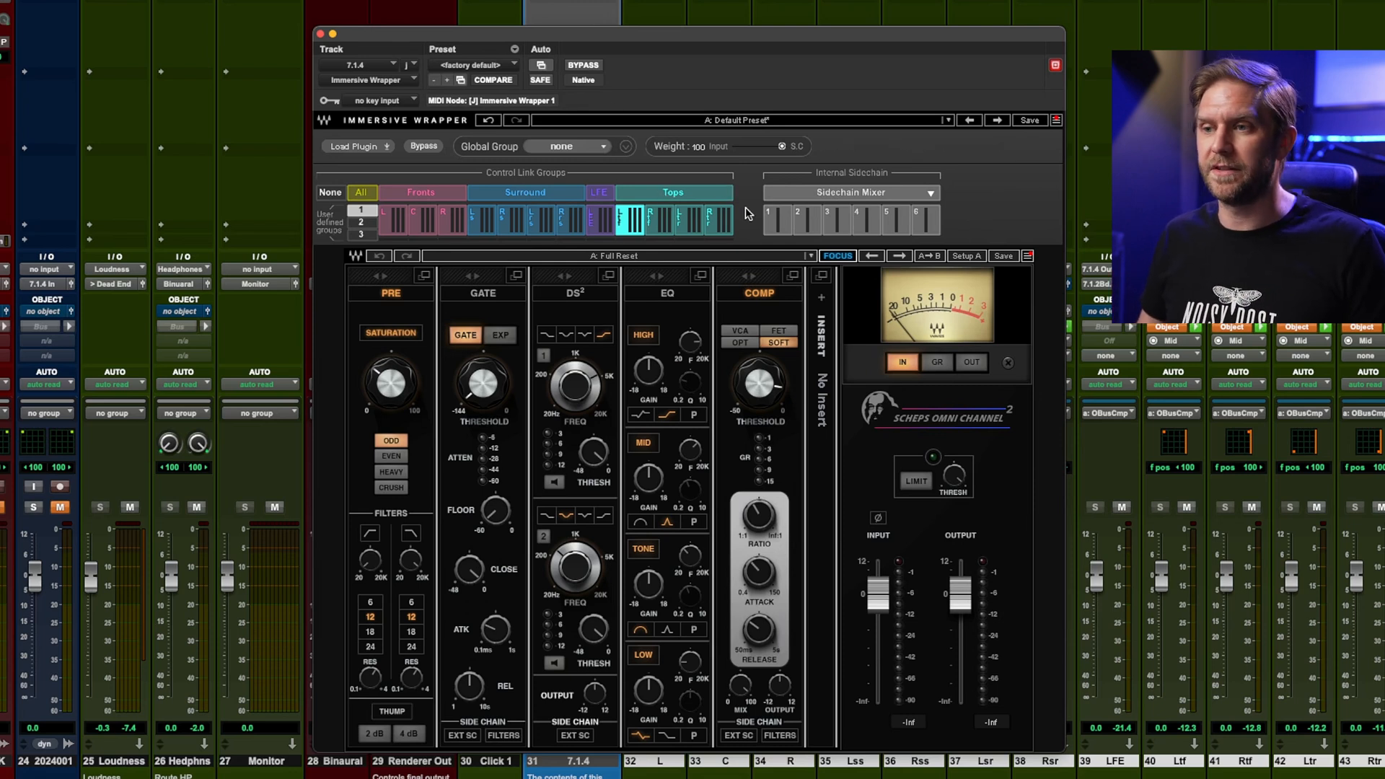
mouse_move(841, 189)
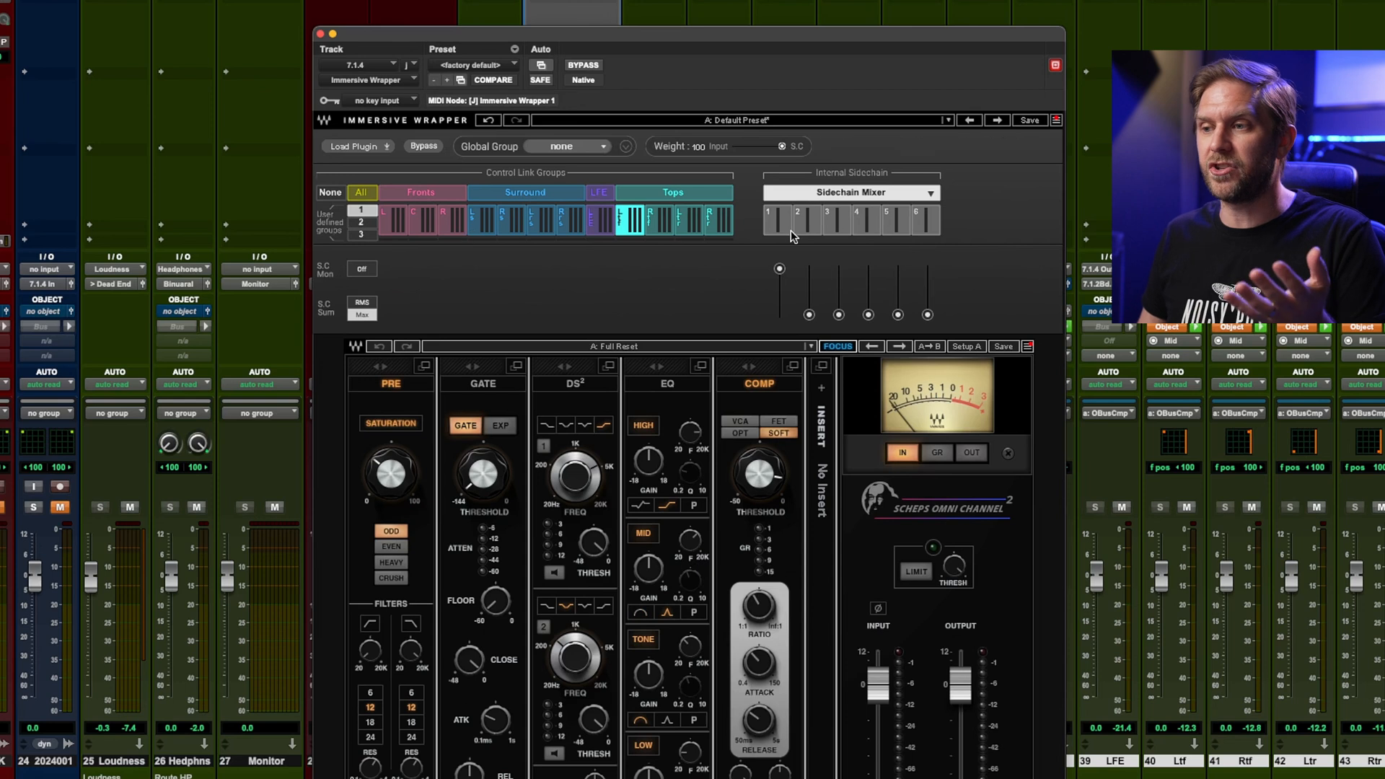
mouse_move(788, 350)
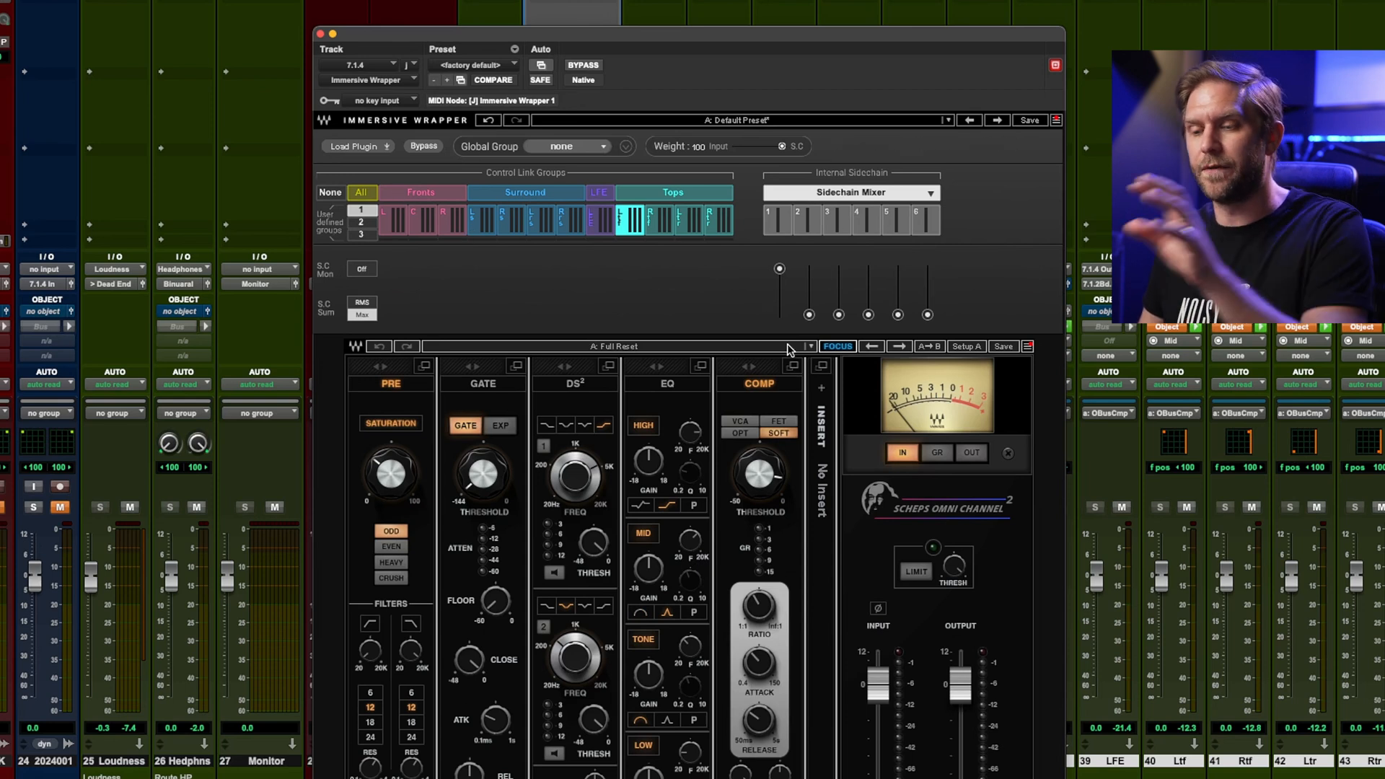
mouse_move(423, 192)
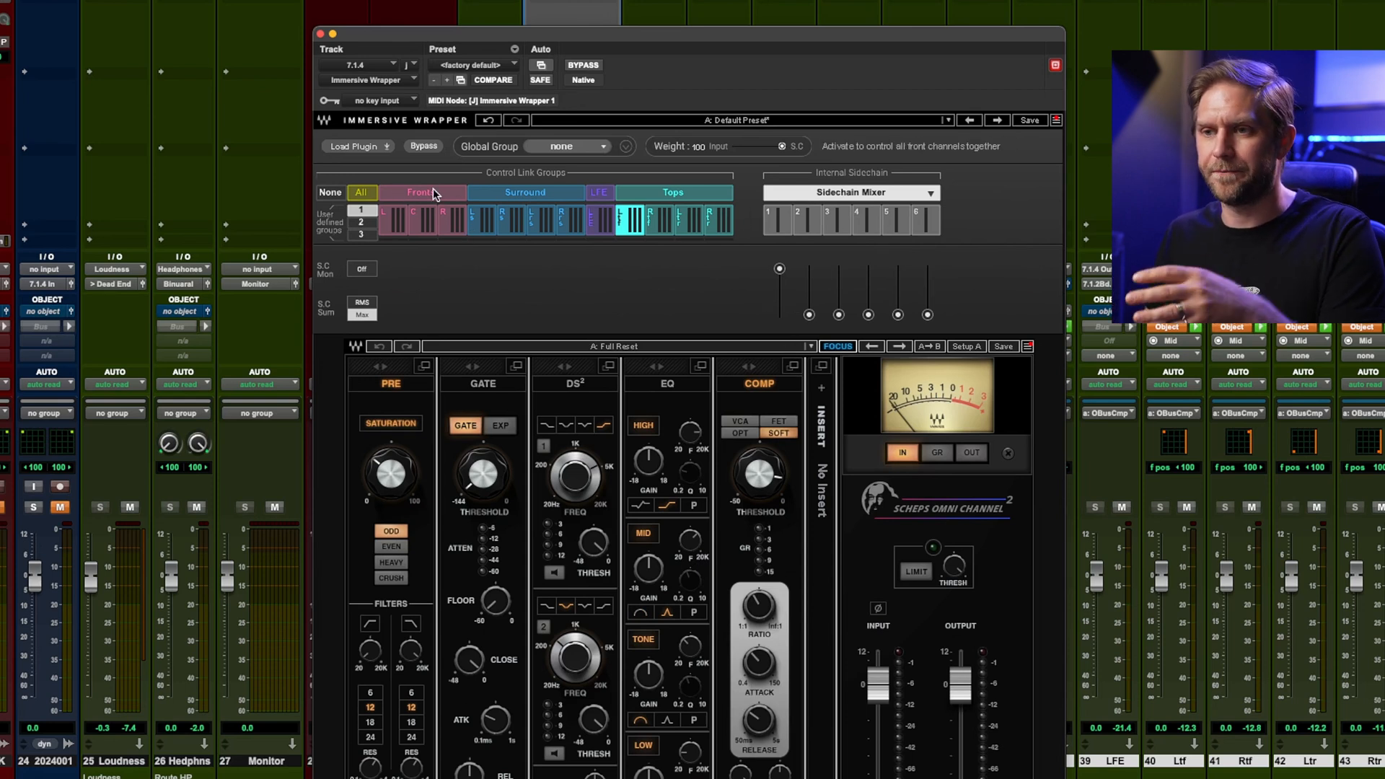
click(361, 192)
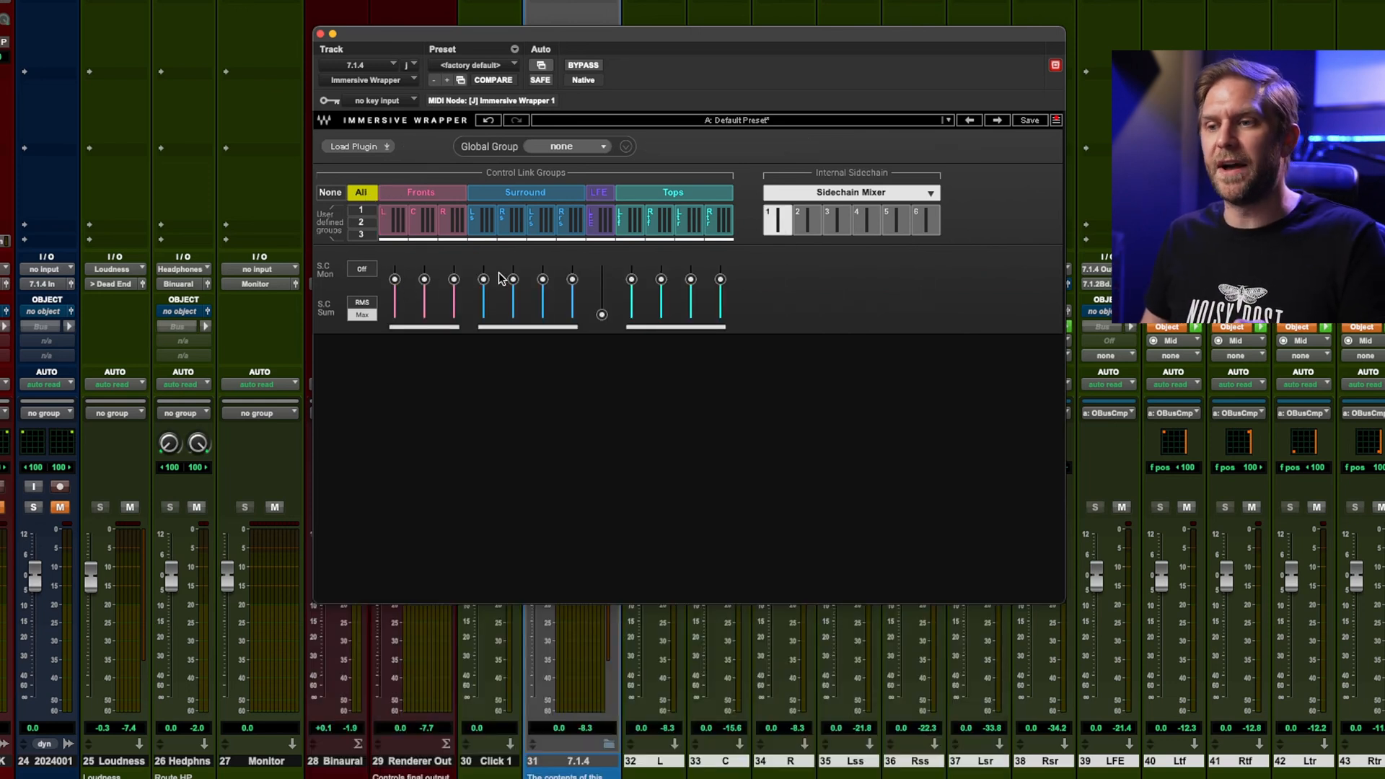
mouse_move(790, 257)
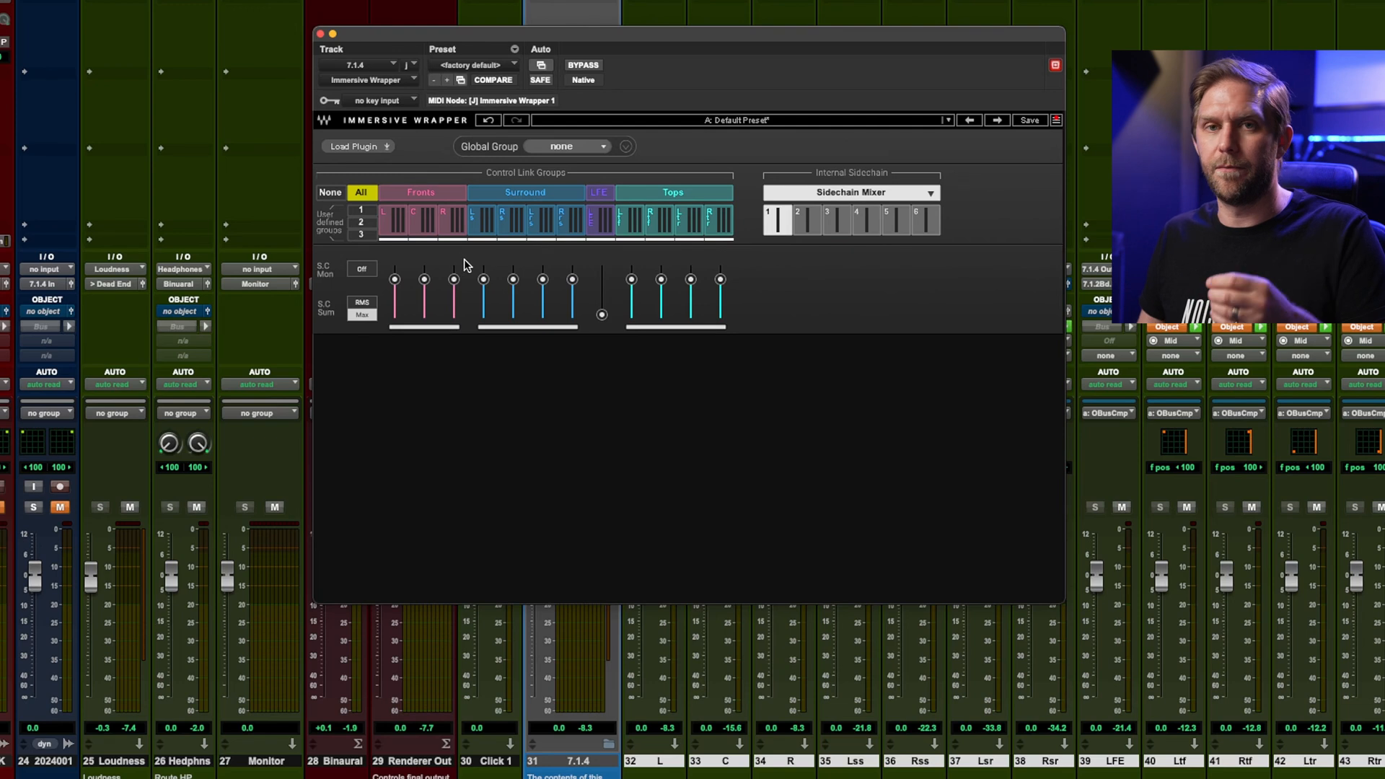
mouse_move(449, 291)
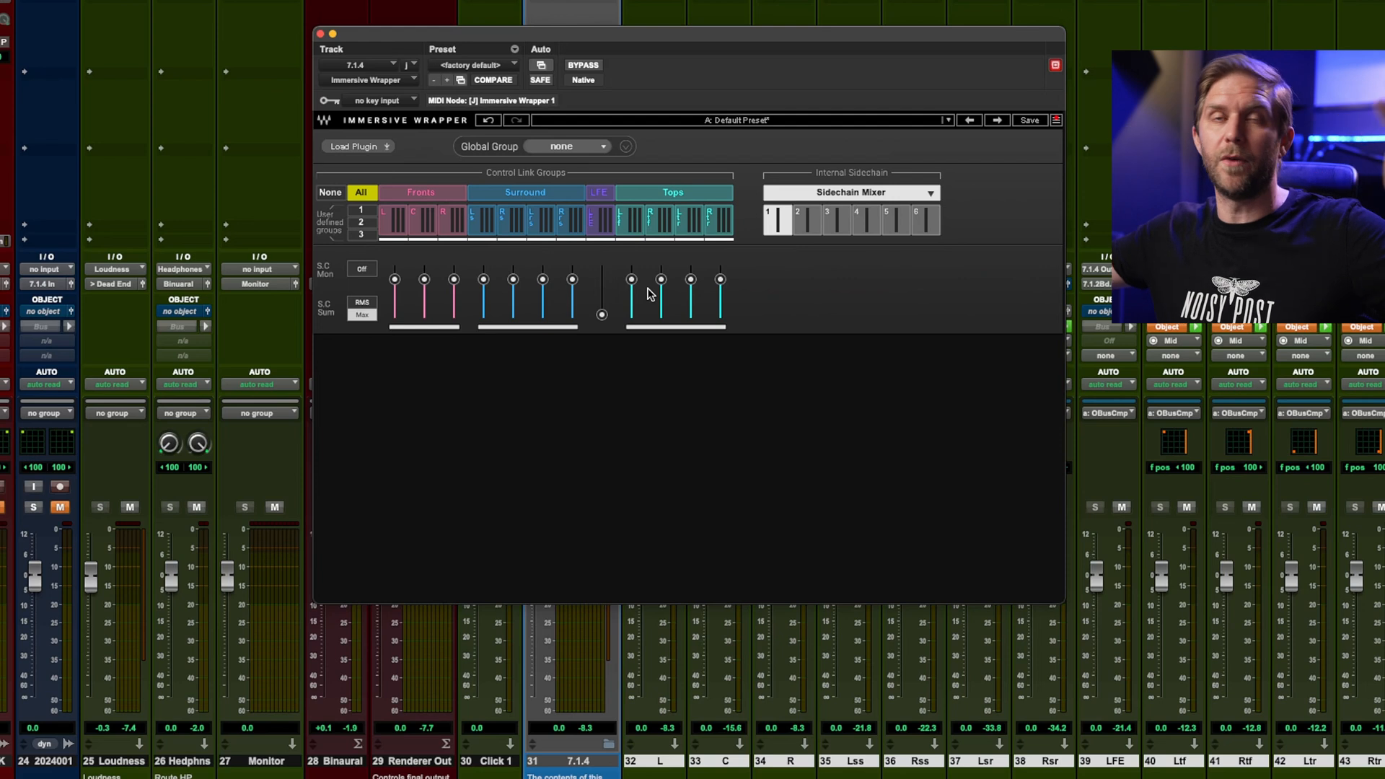
mouse_move(665, 257)
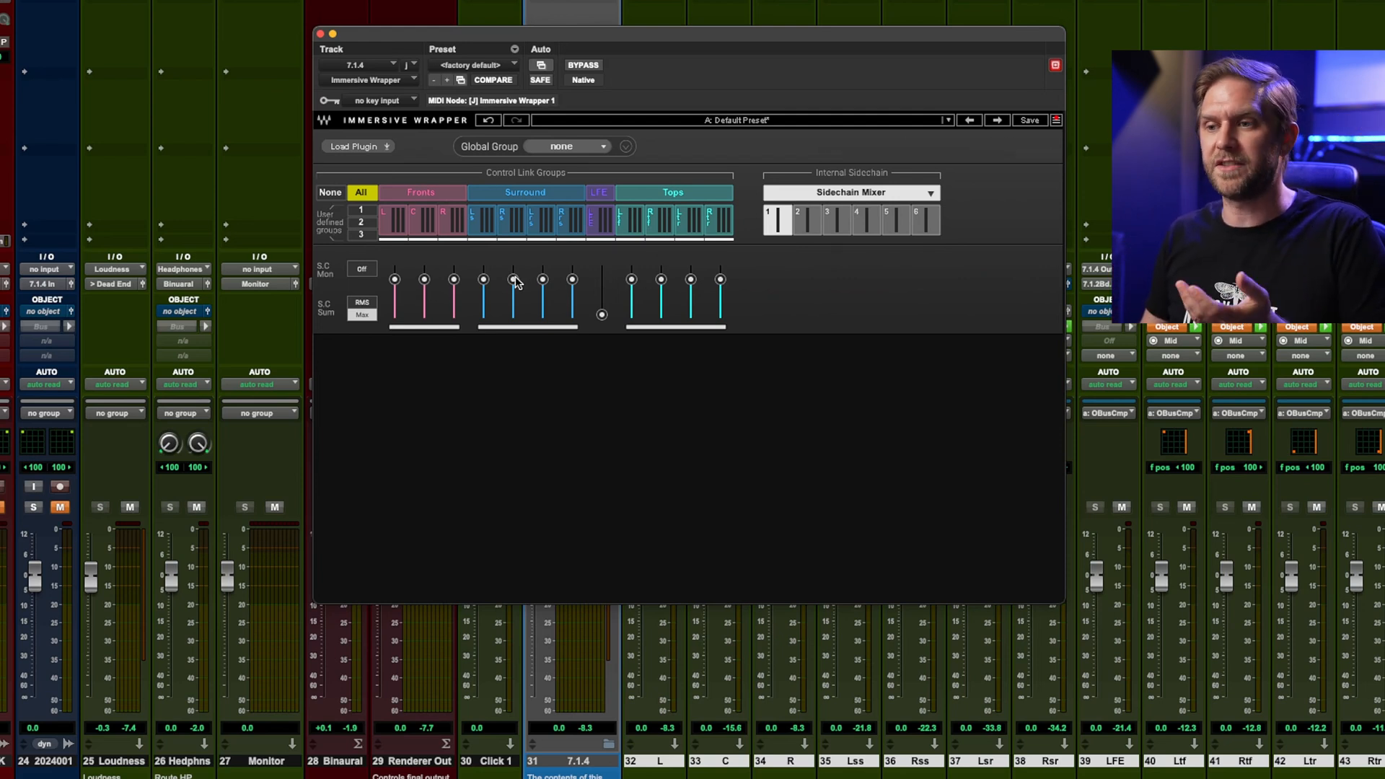
drag(512, 280, 512, 311)
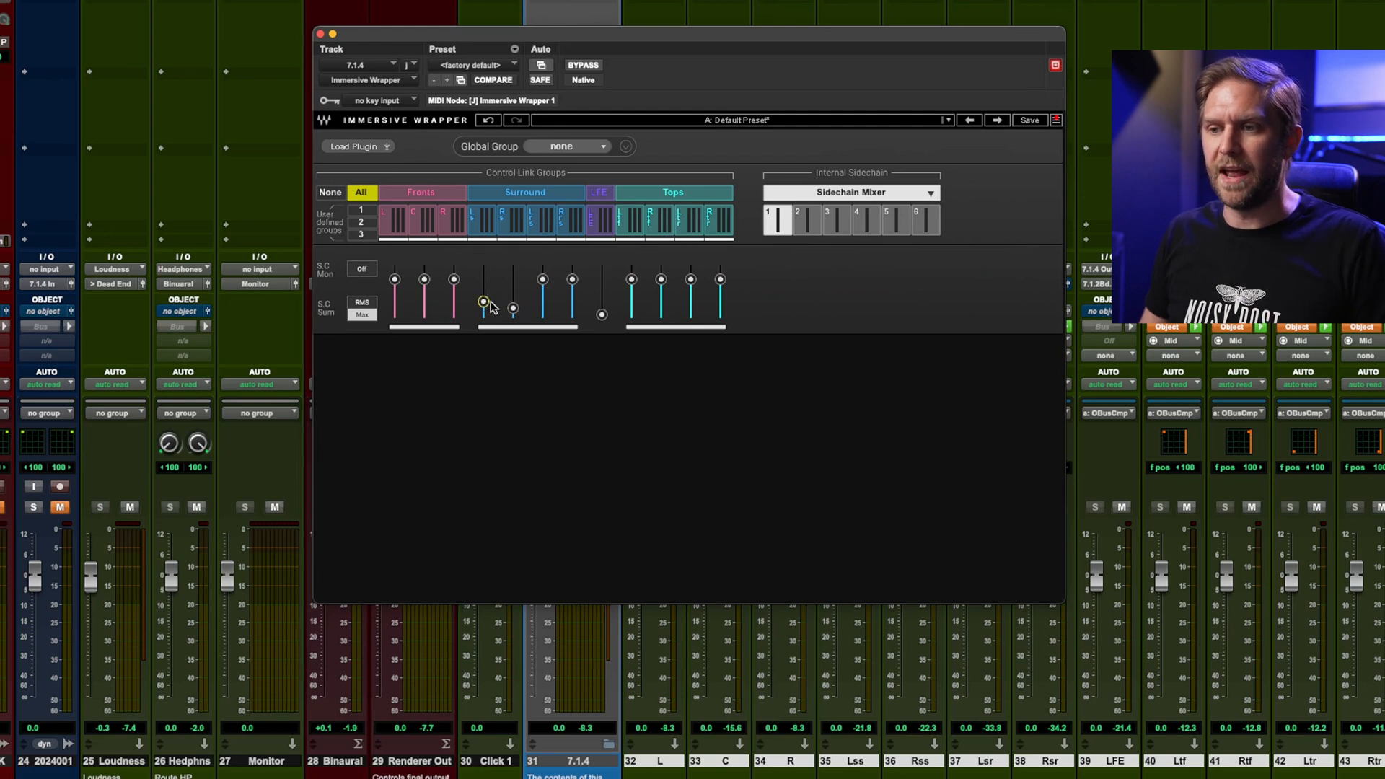
drag(483, 305, 483, 280)
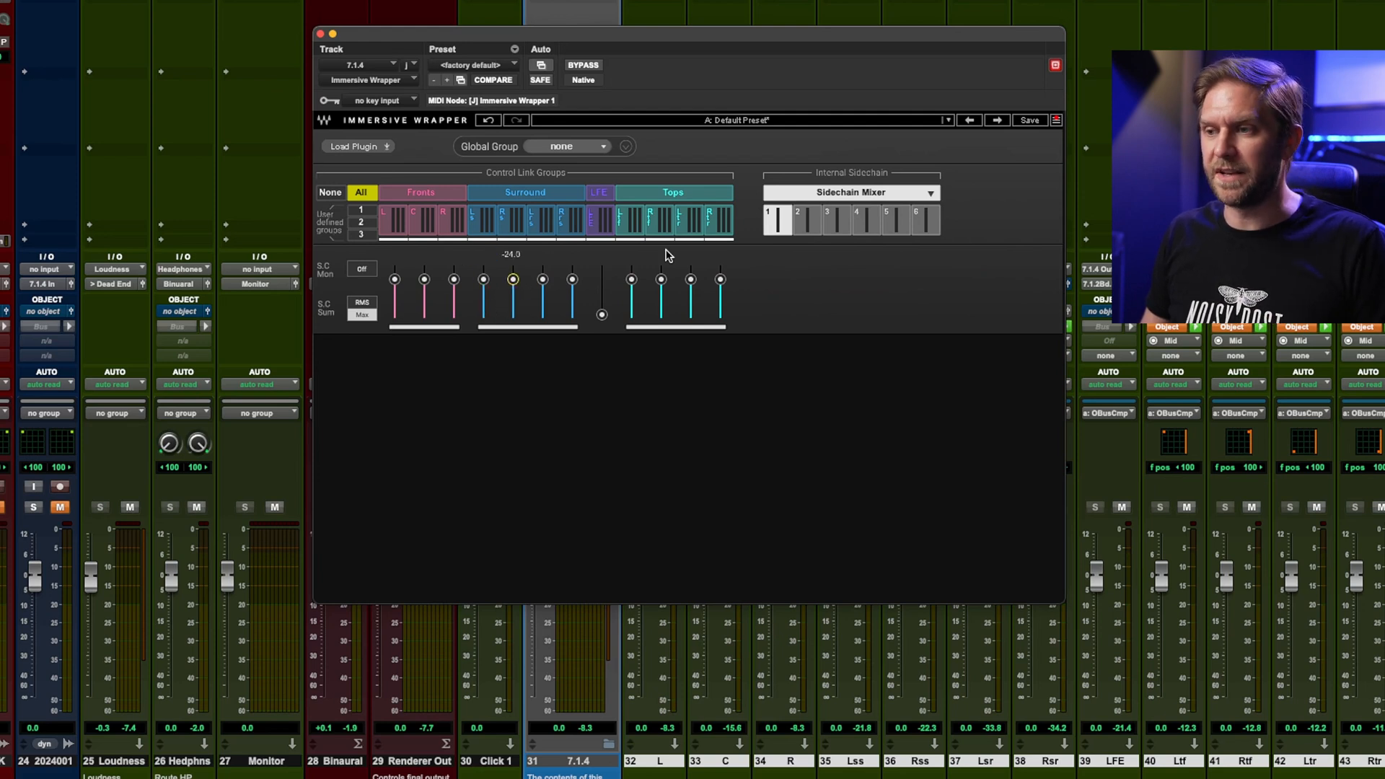
click(796, 220)
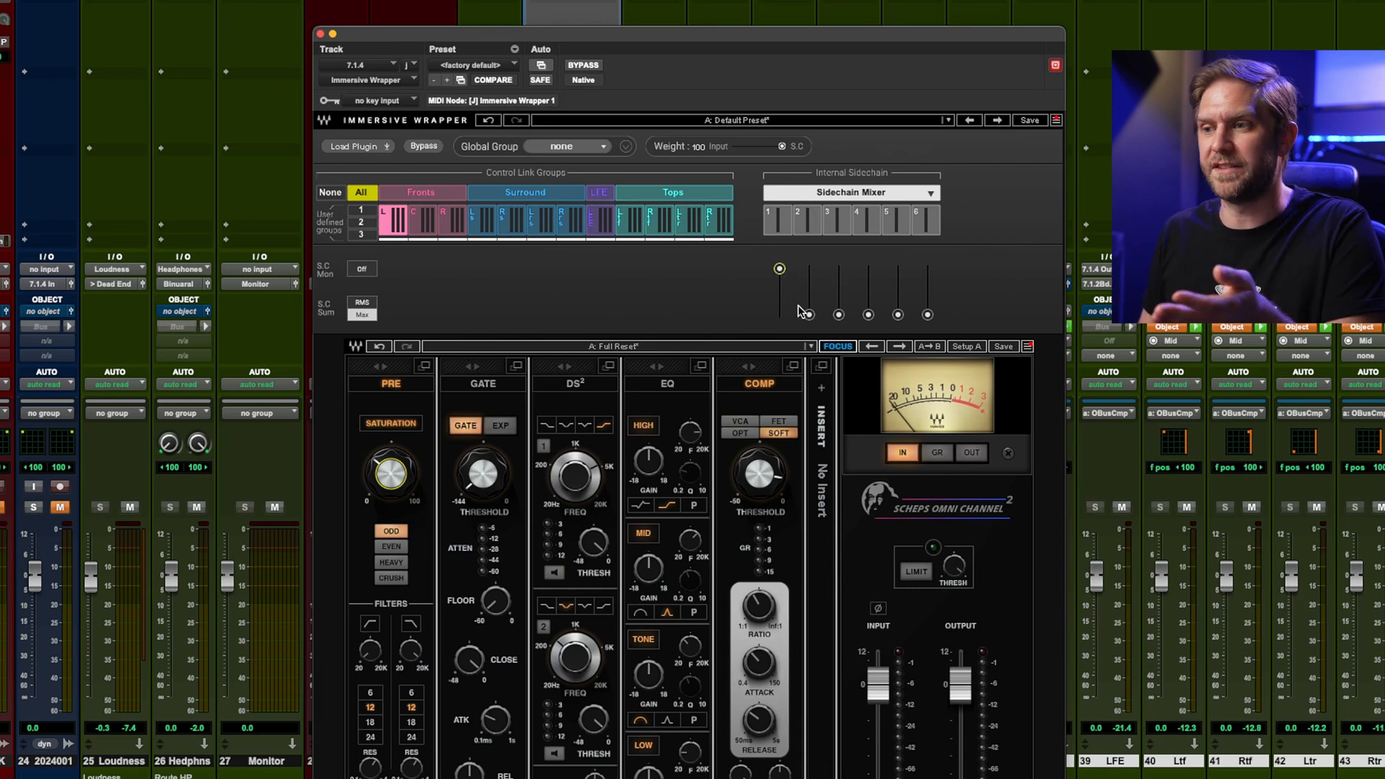
click(808, 296)
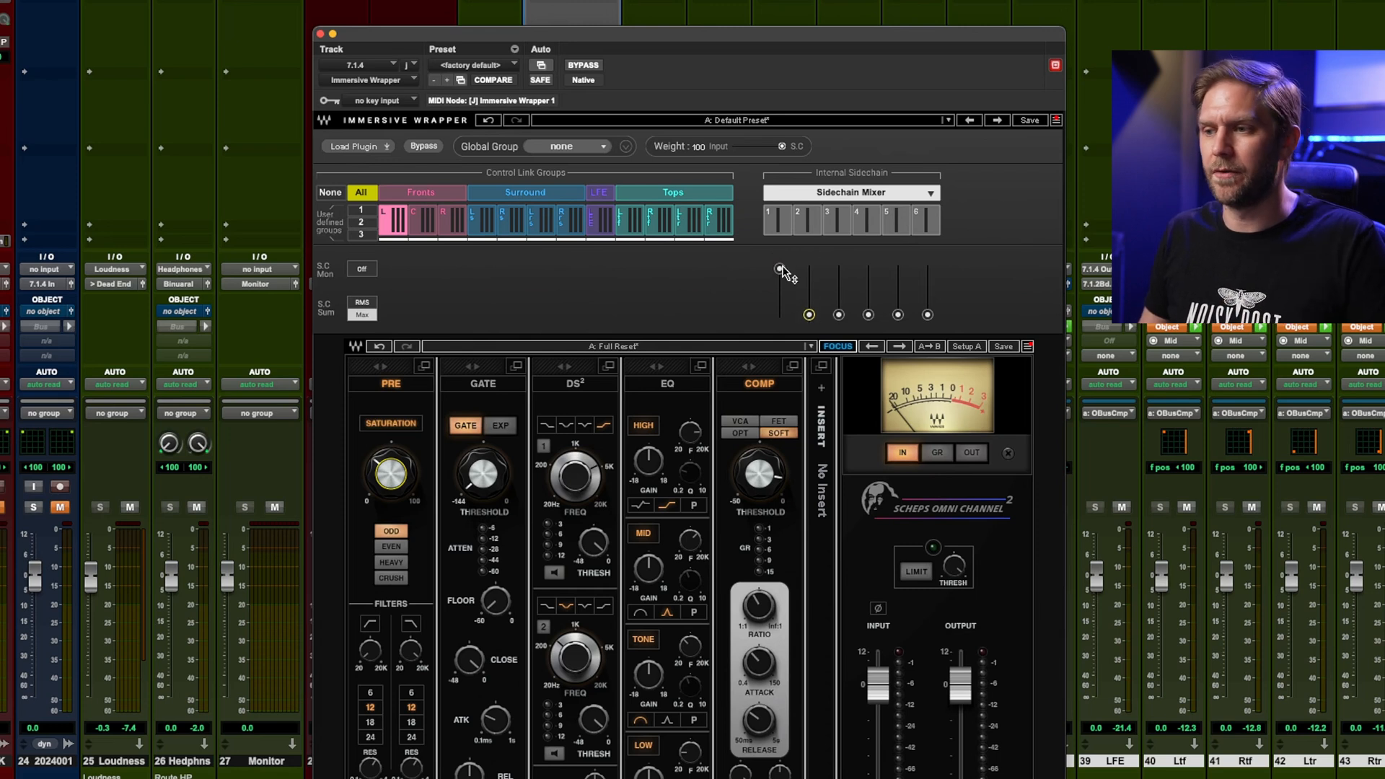
click(779, 268)
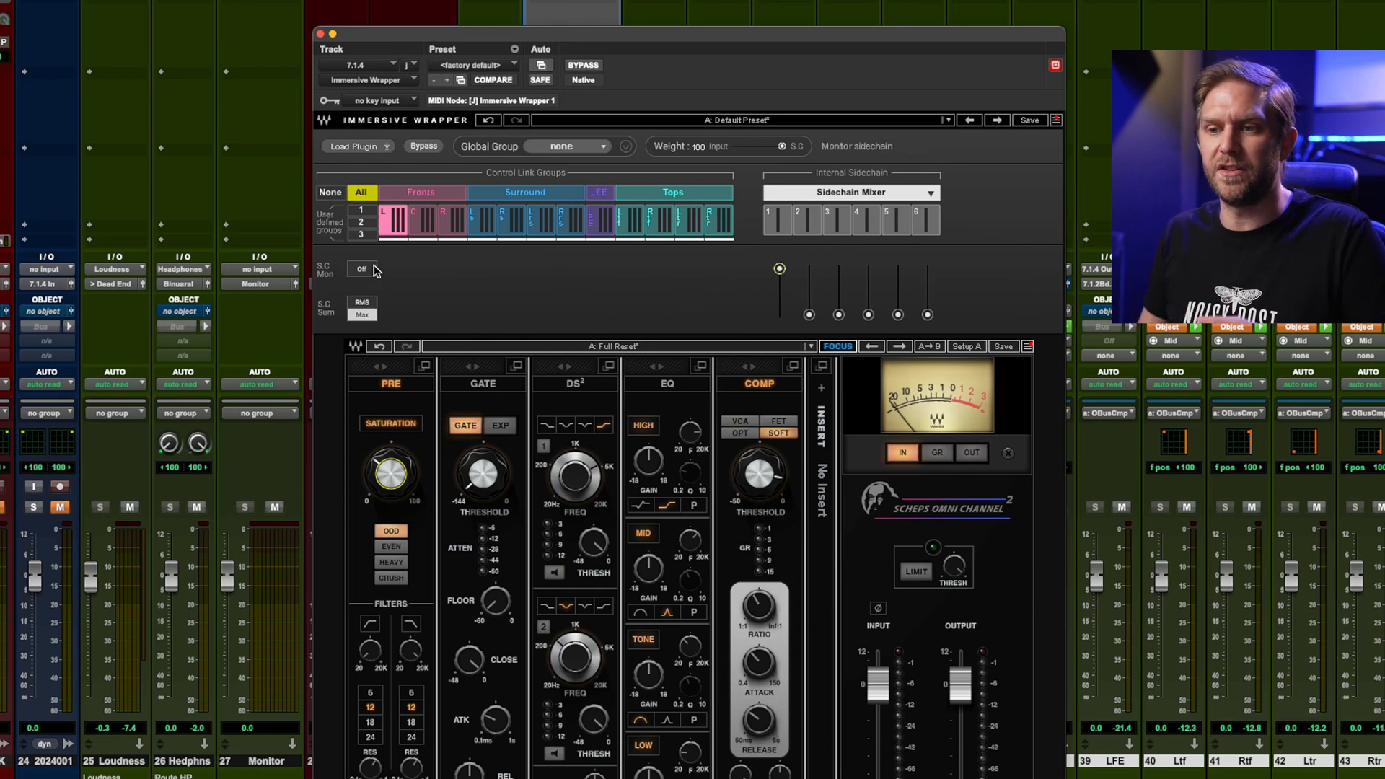
click(361, 268)
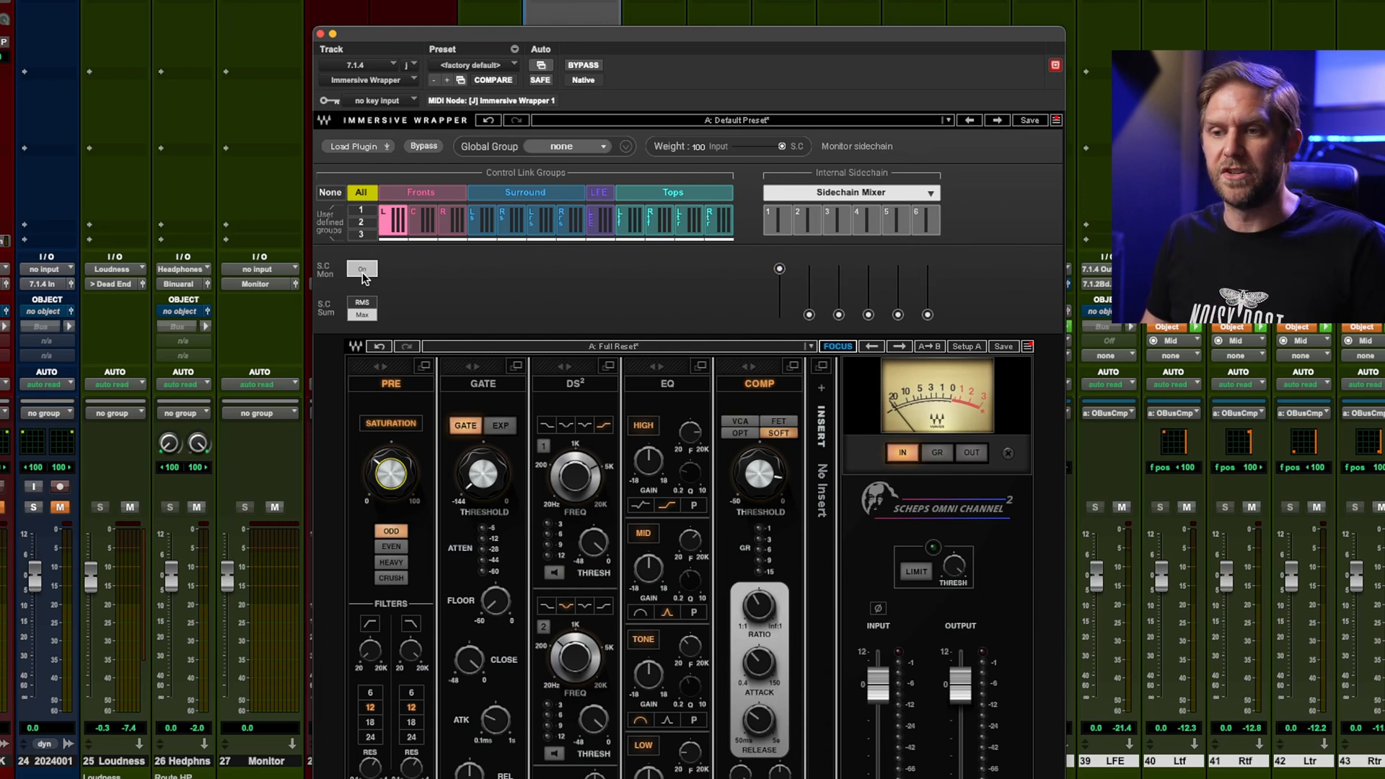
click(360, 268)
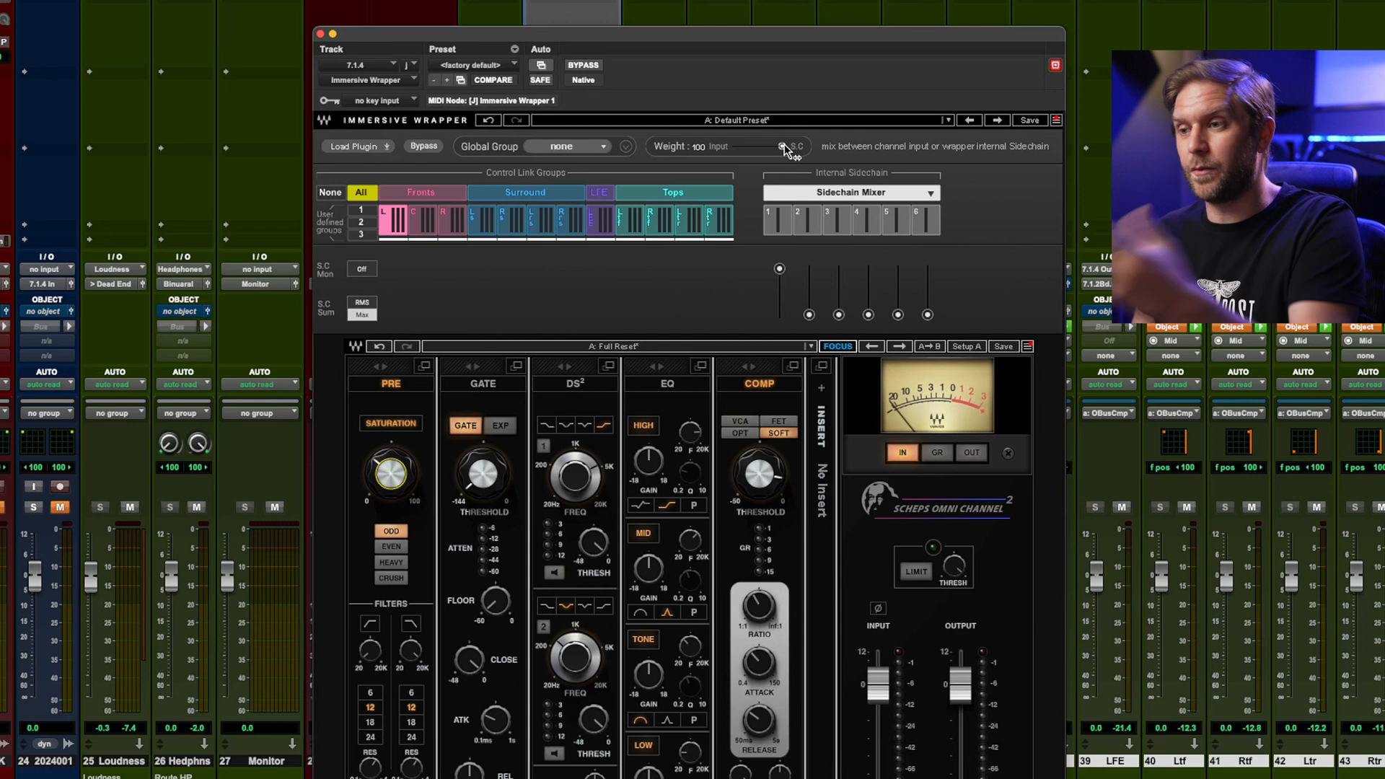
mouse_move(932, 234)
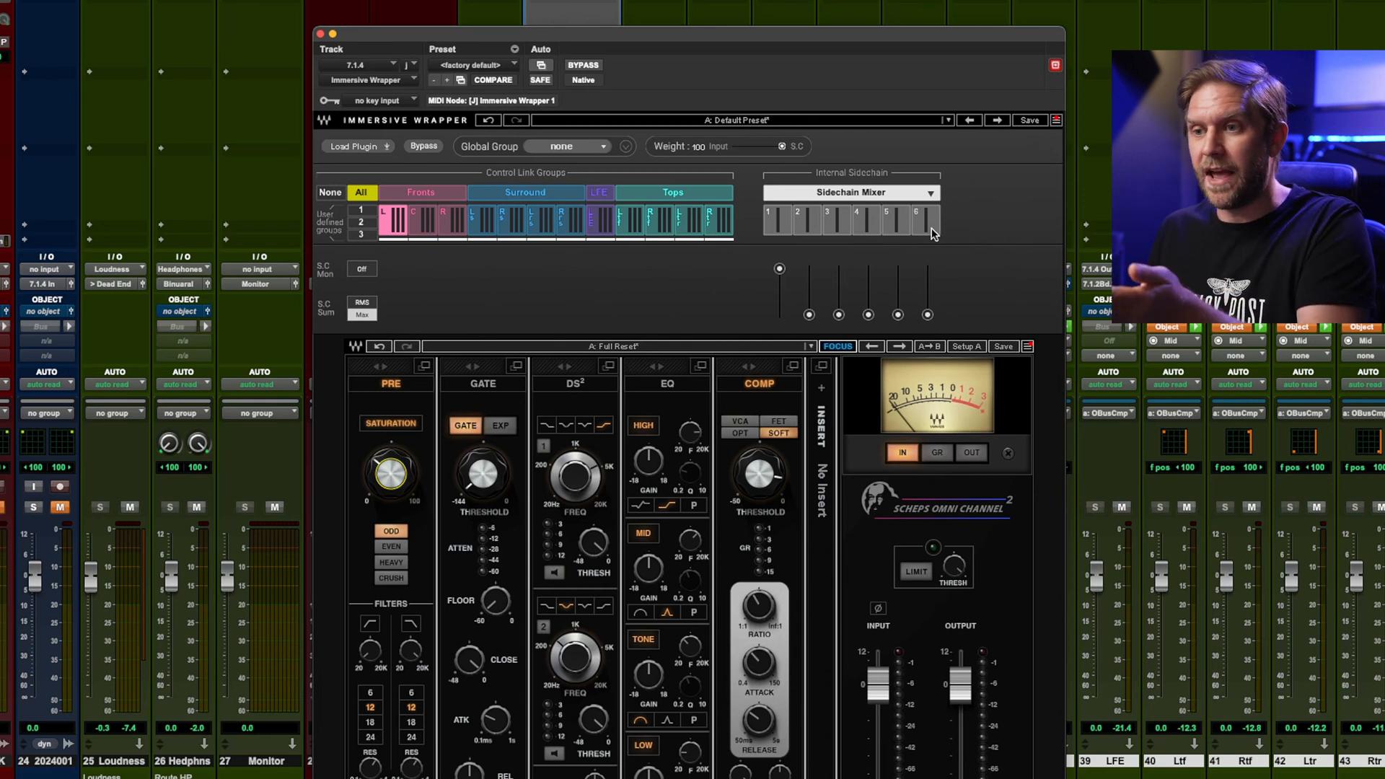
mouse_move(422, 197)
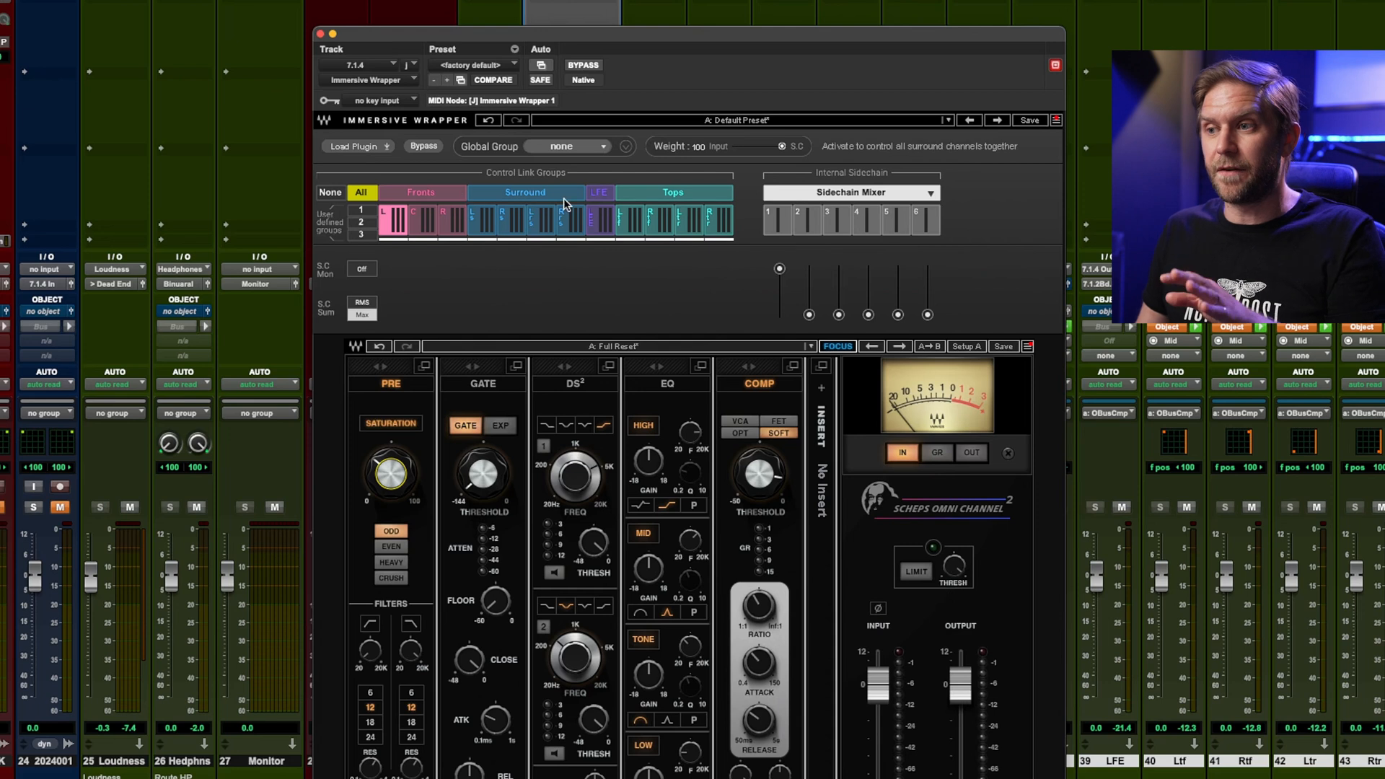
mouse_move(782, 150)
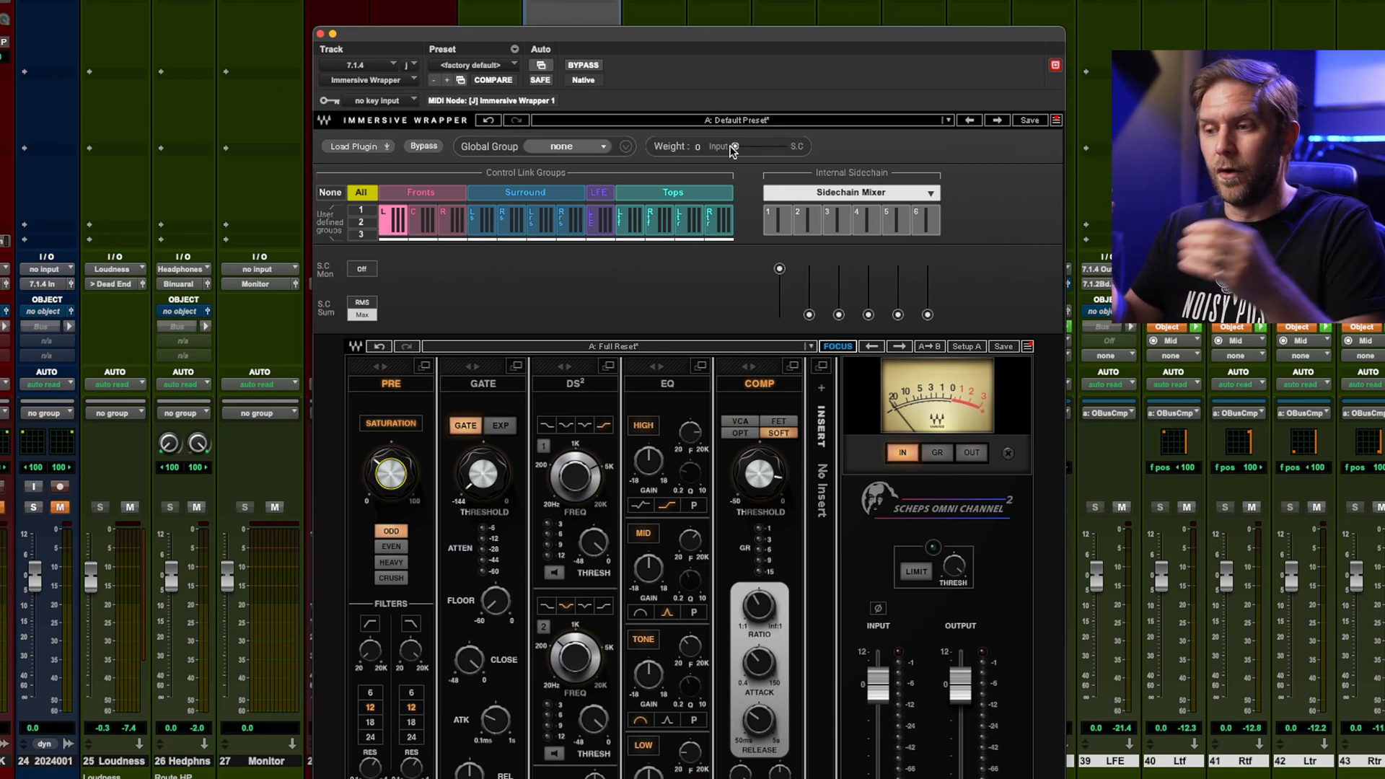
mouse_move(866, 266)
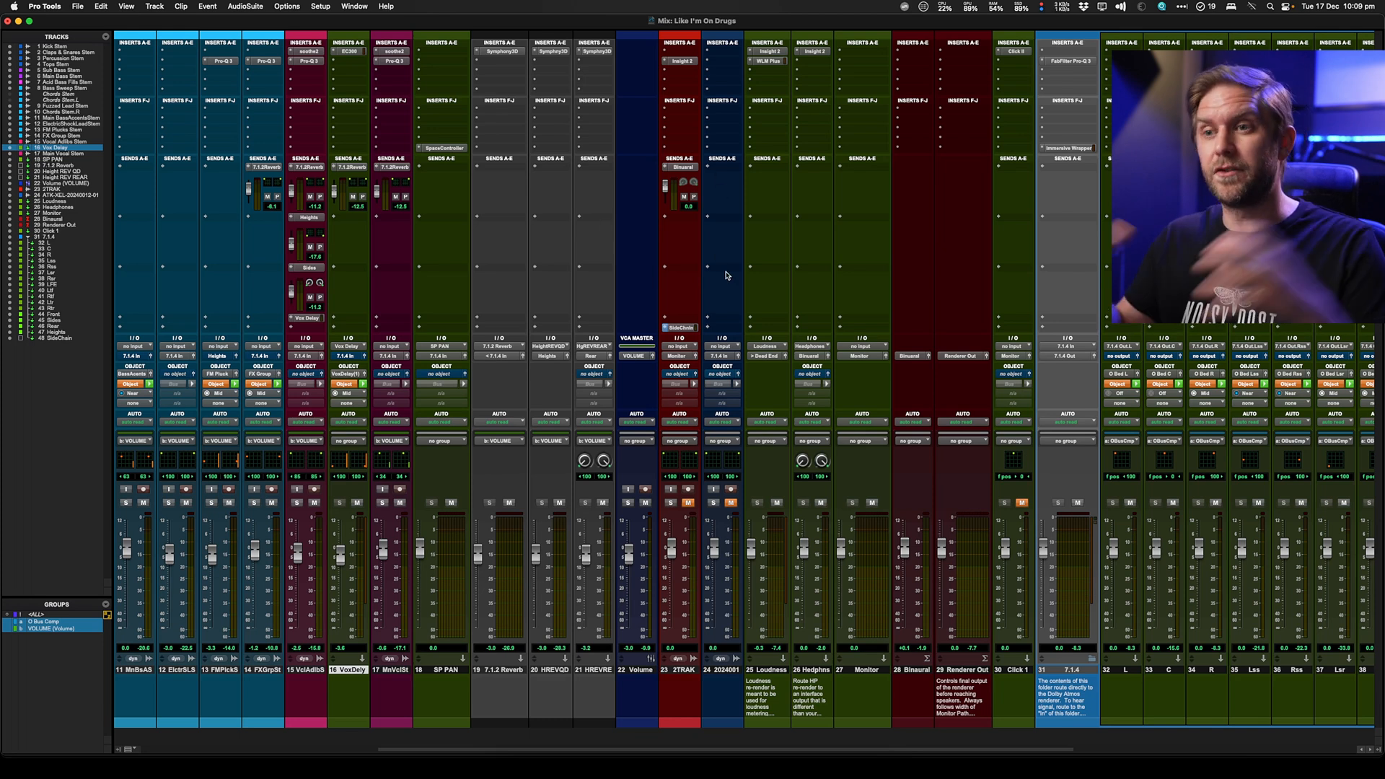
mouse_move(1029, 160)
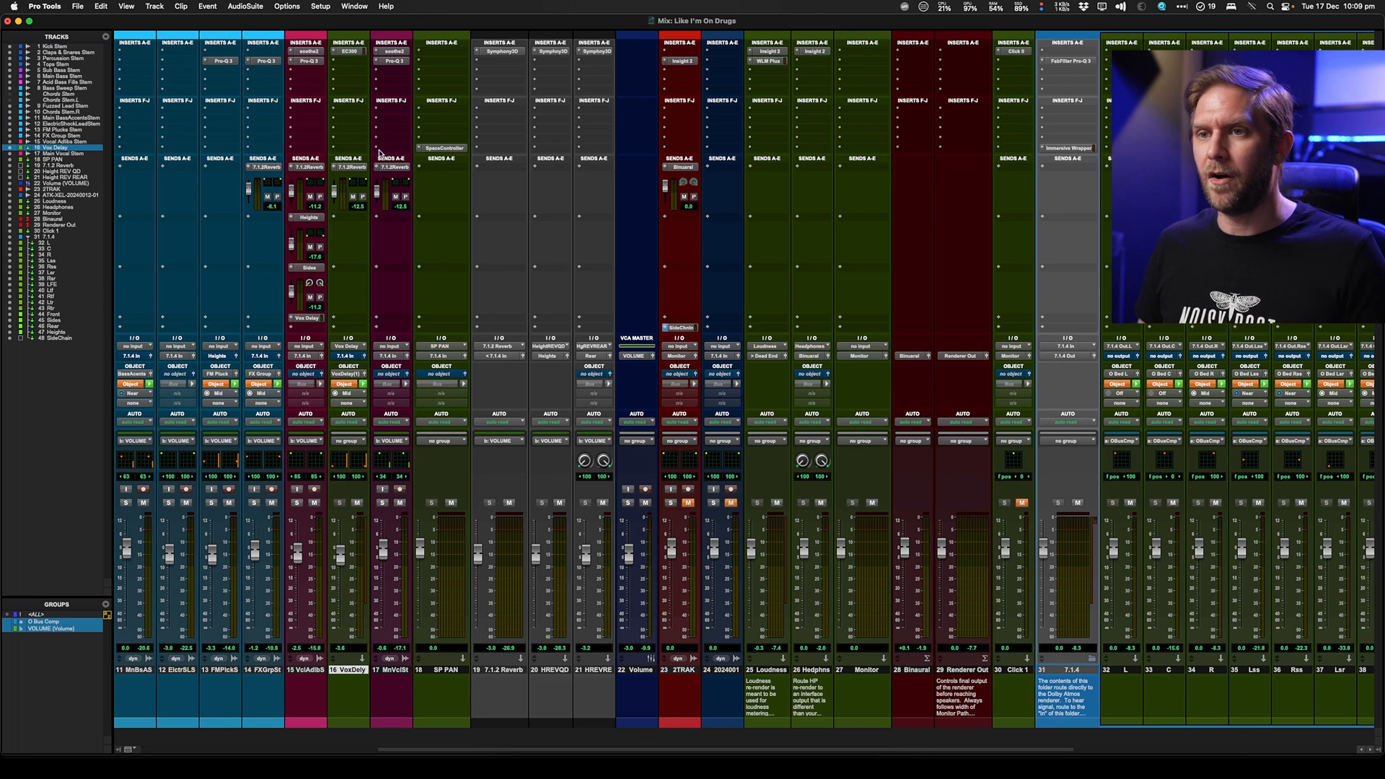
Insert the stereo Immersive Wrapper on Vox Delay with Scheps Omni Channel loaded, beside the master's wrapper
text(immer)
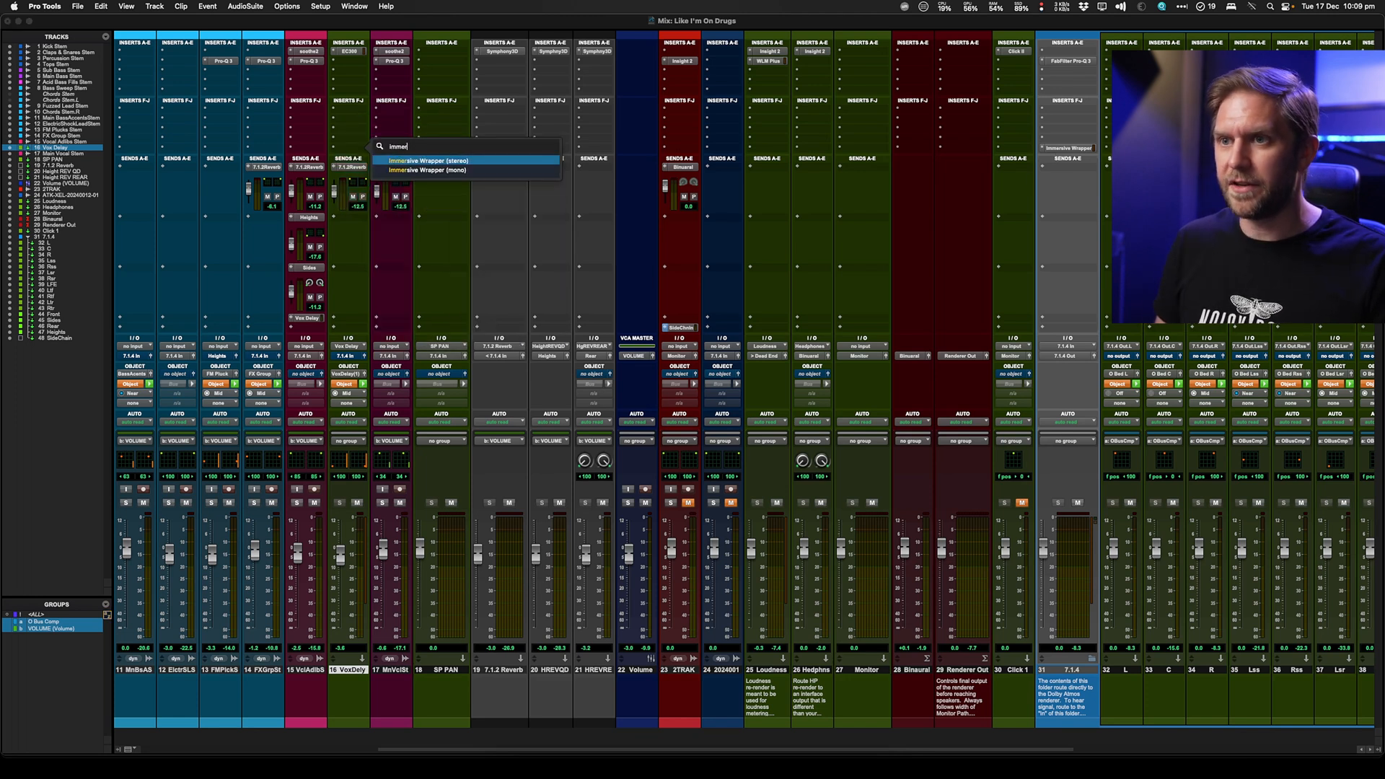
click(430, 160)
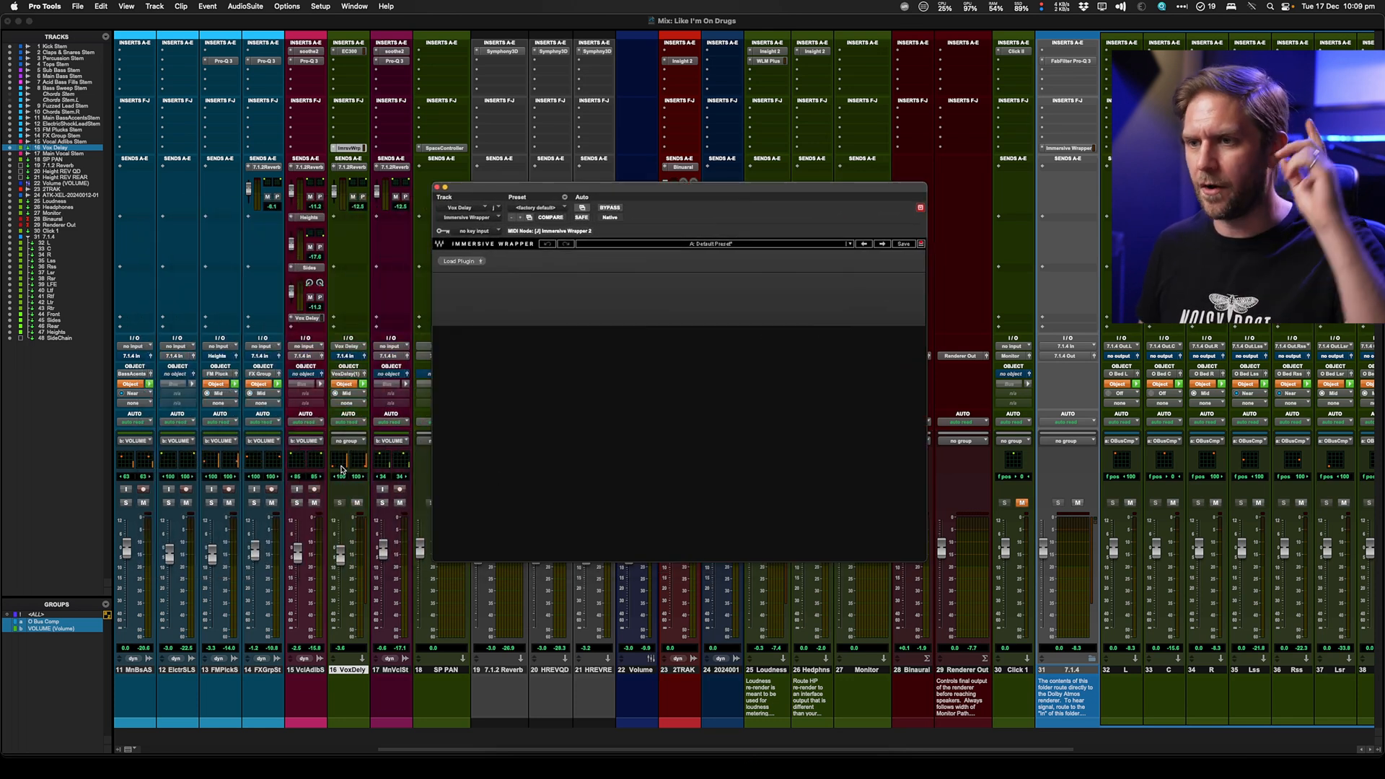
click(458, 261)
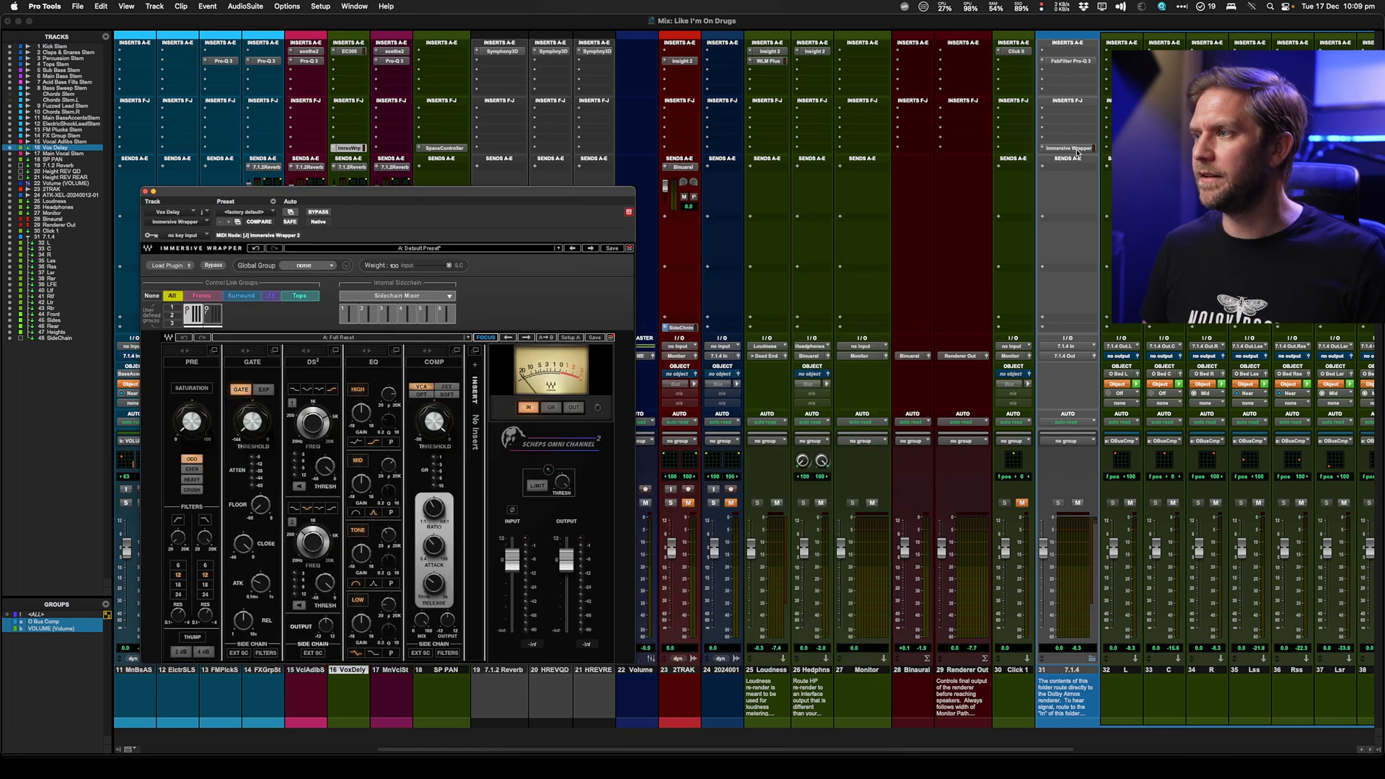
click(1068, 148)
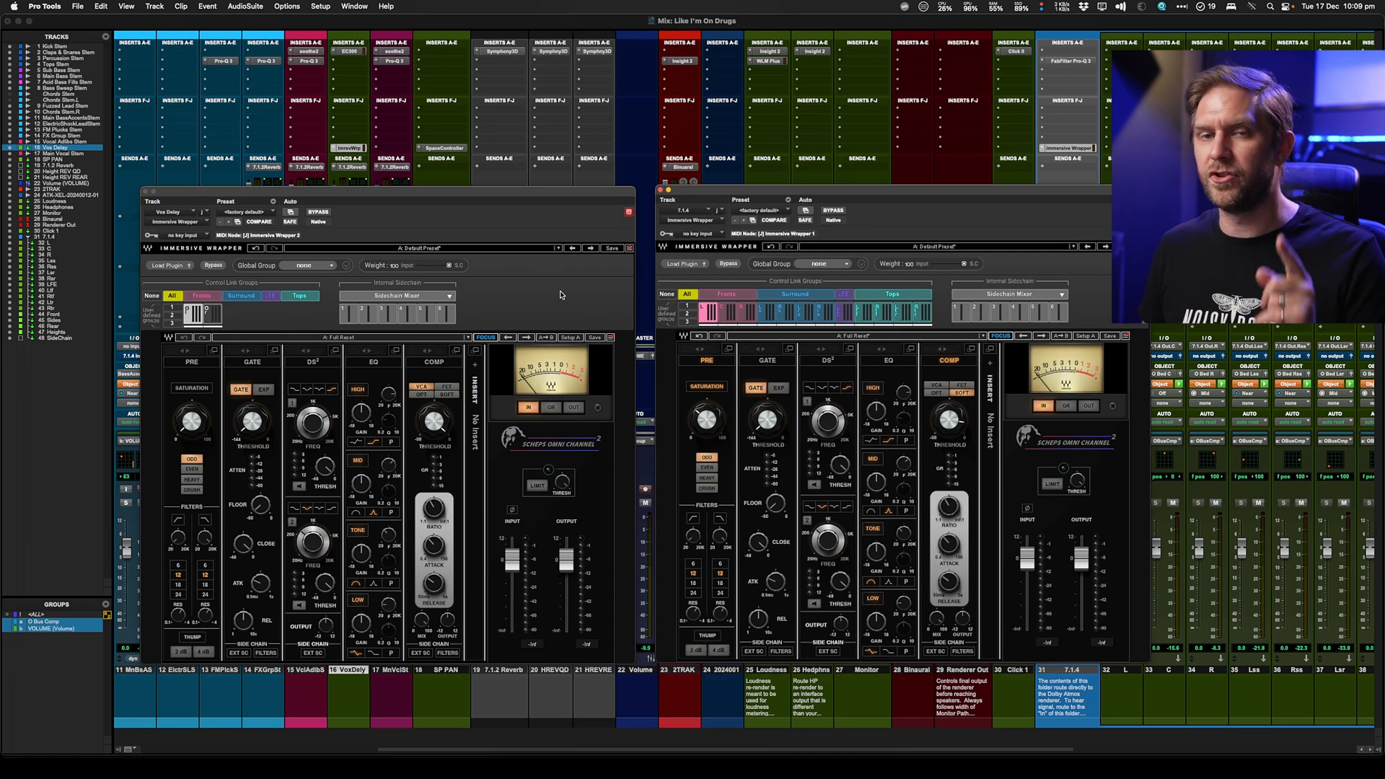
mouse_move(812, 273)
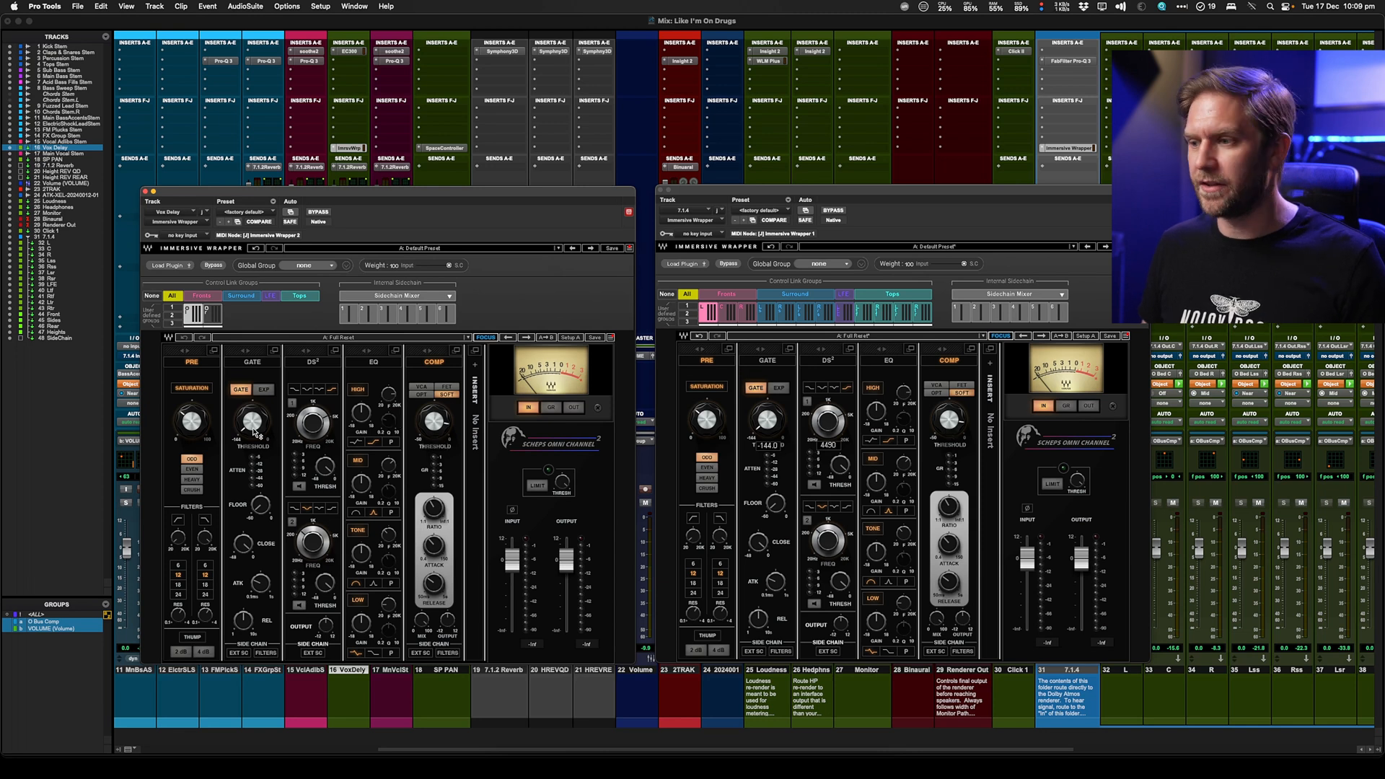
mouse_move(837, 265)
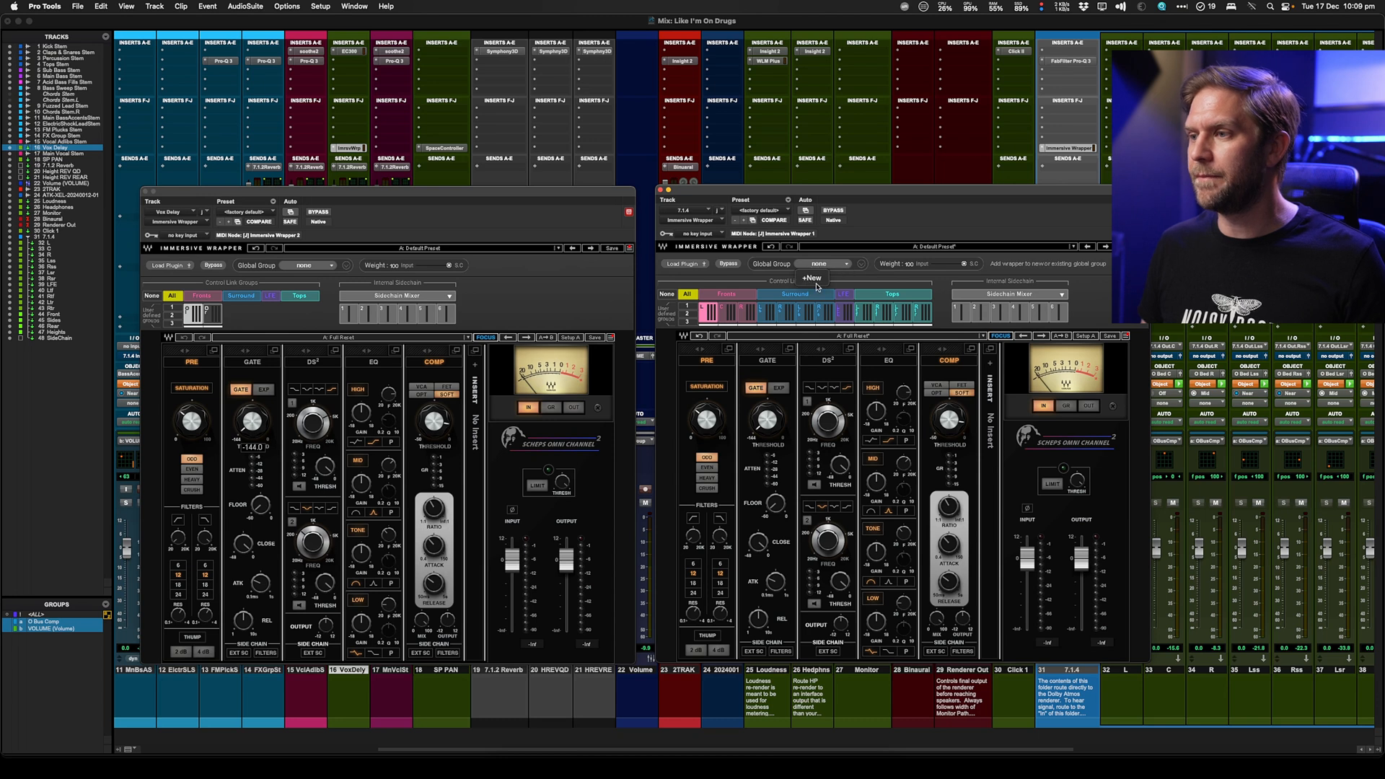
Create a new global group on the master wrapper, join Vox Delay to 'Scheps Omni Channel 2 1', and move the threshold to test
click(848, 262)
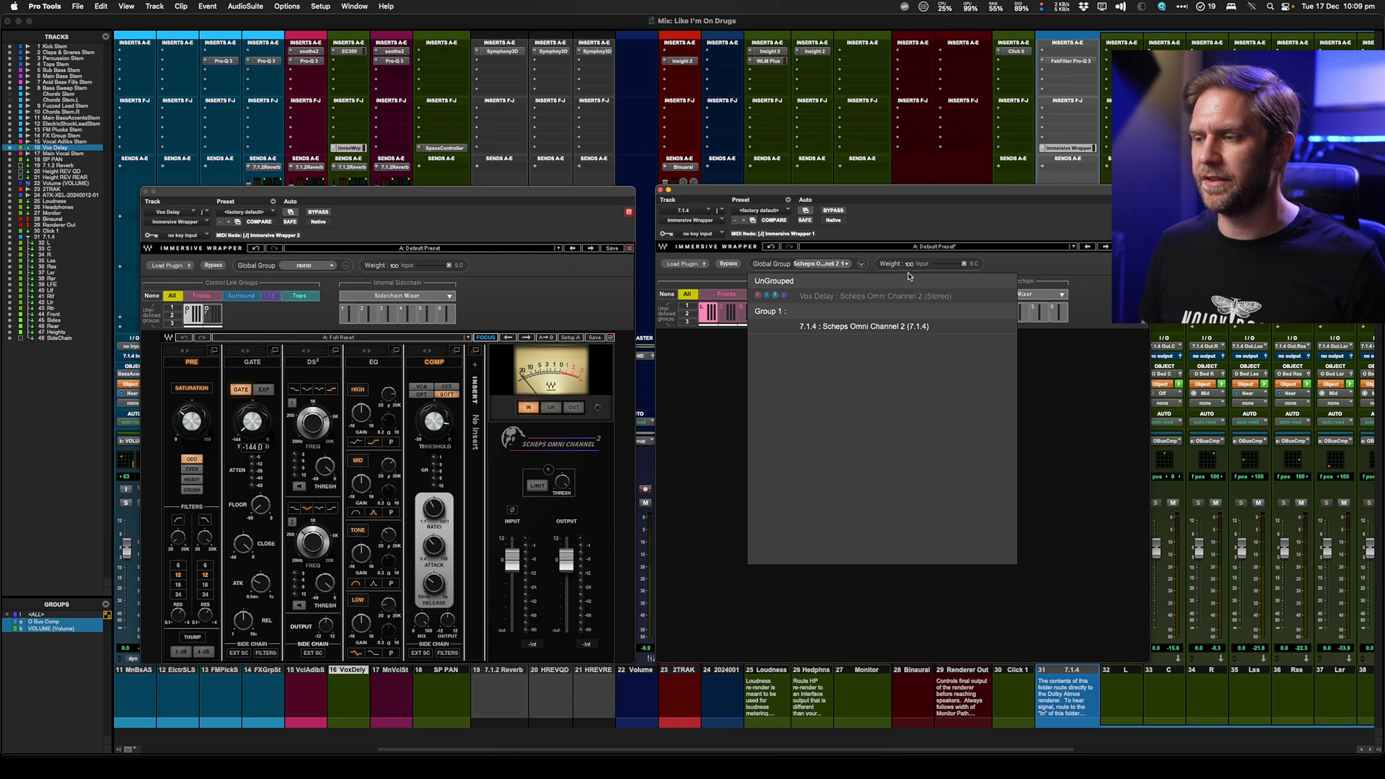
click(852, 262)
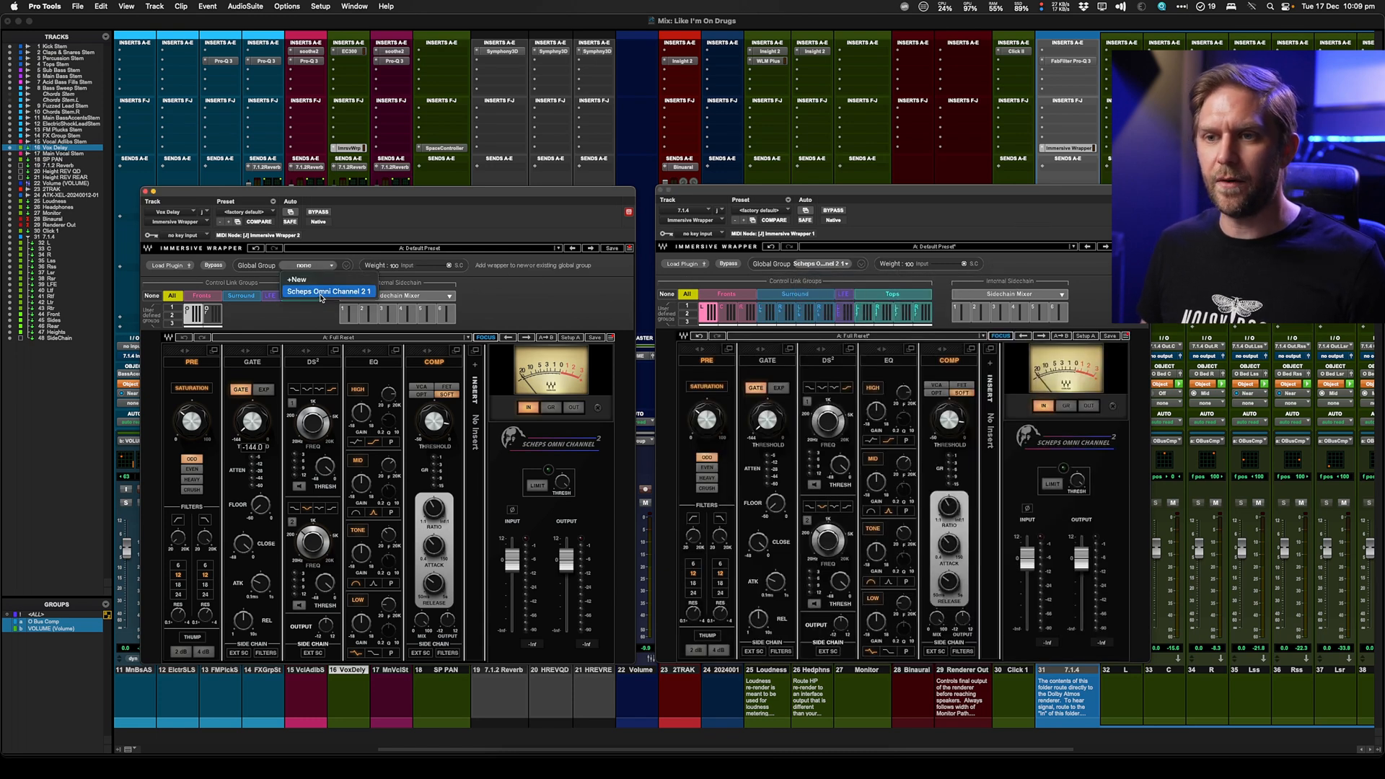
click(328, 292)
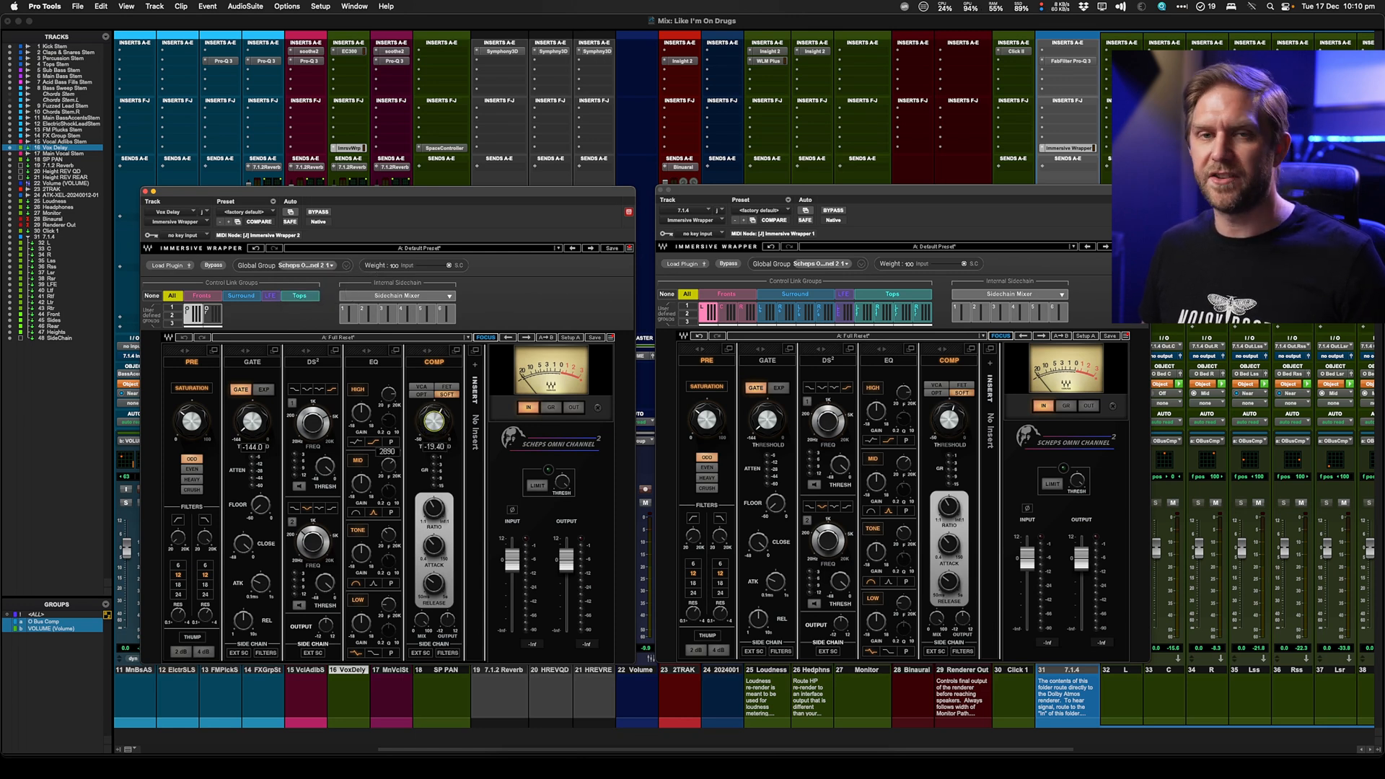
drag(433, 420, 433, 407)
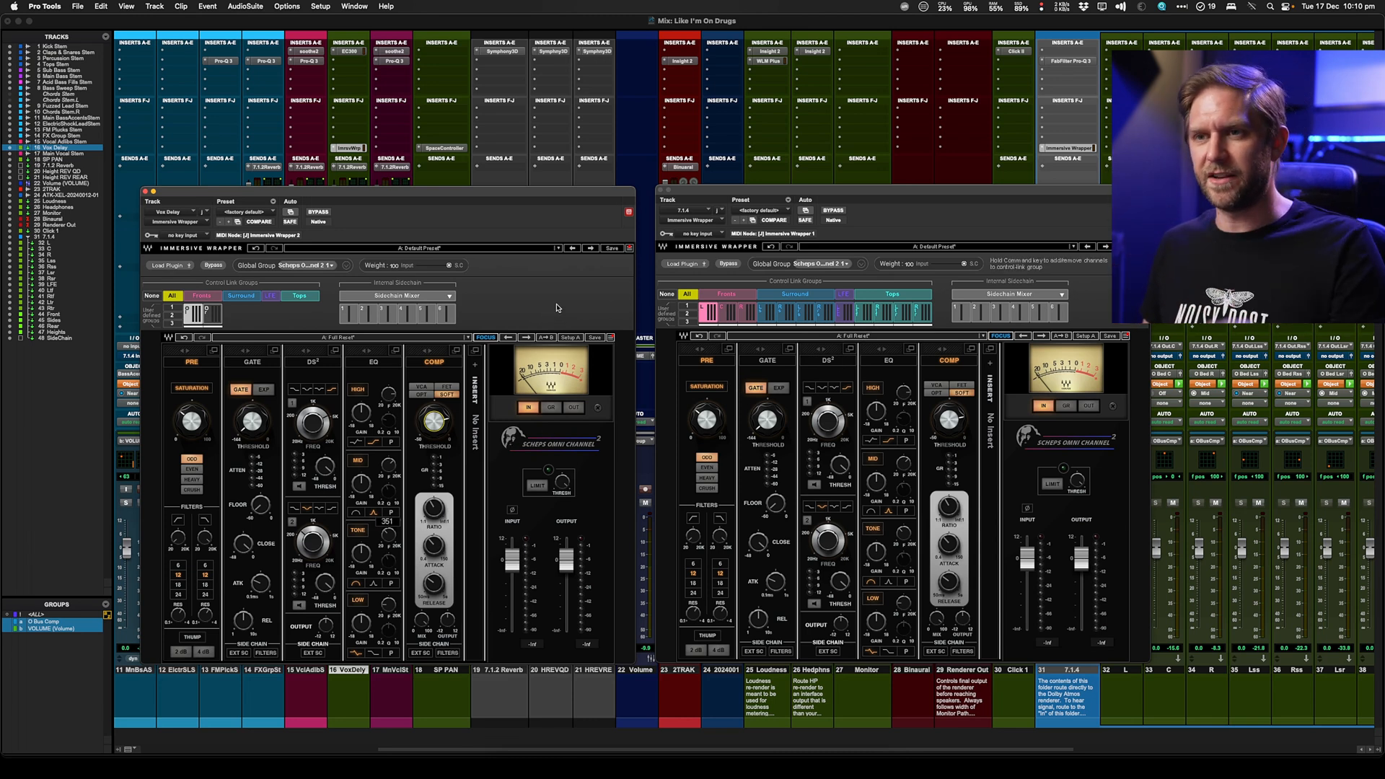
mouse_move(545, 278)
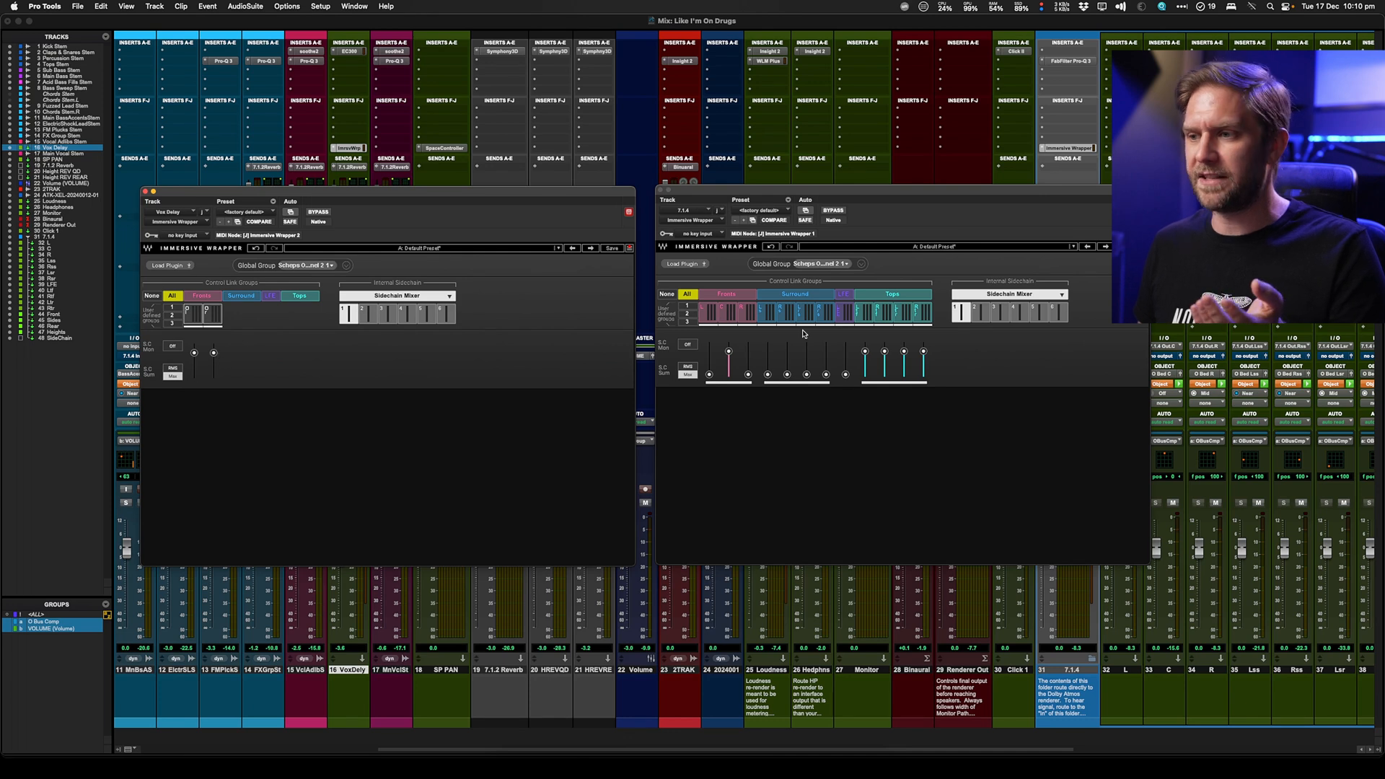
mouse_move(600, 345)
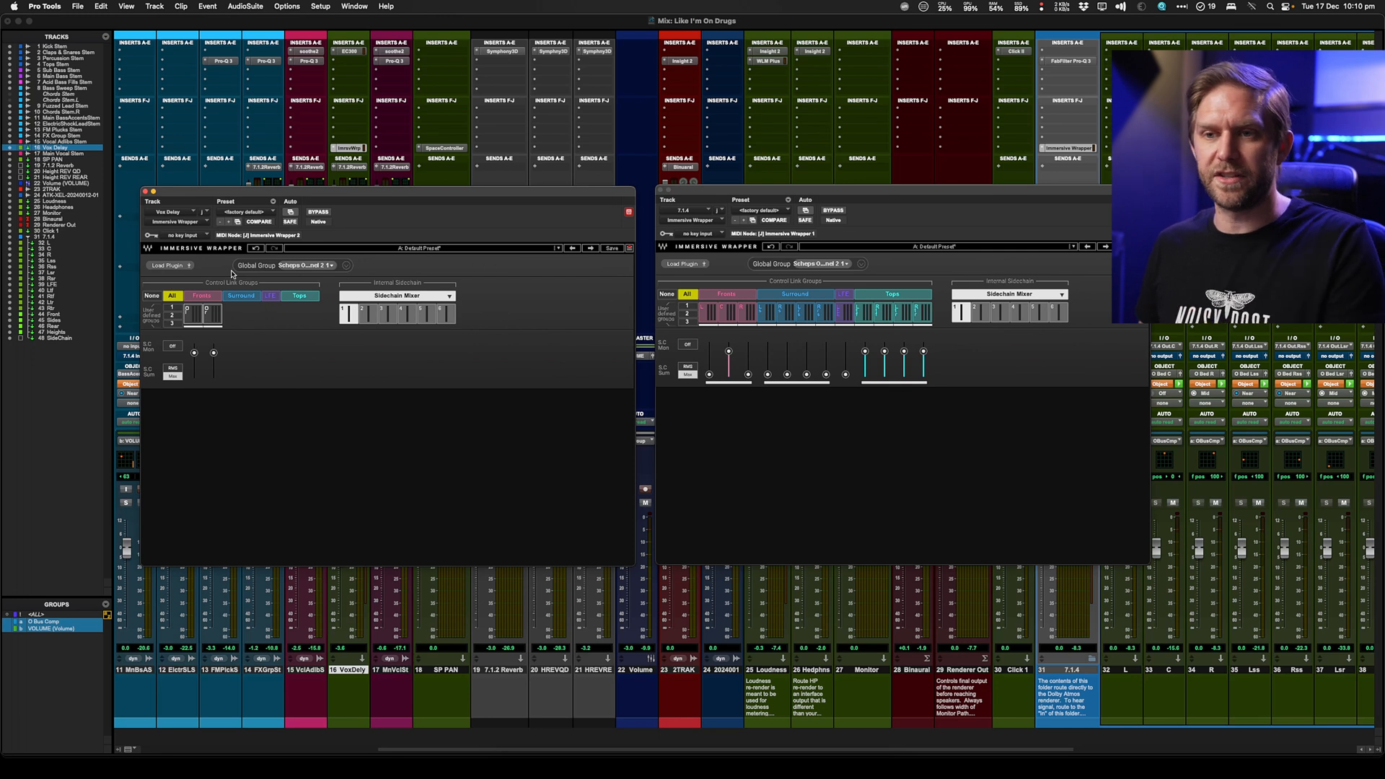
mouse_move(754, 270)
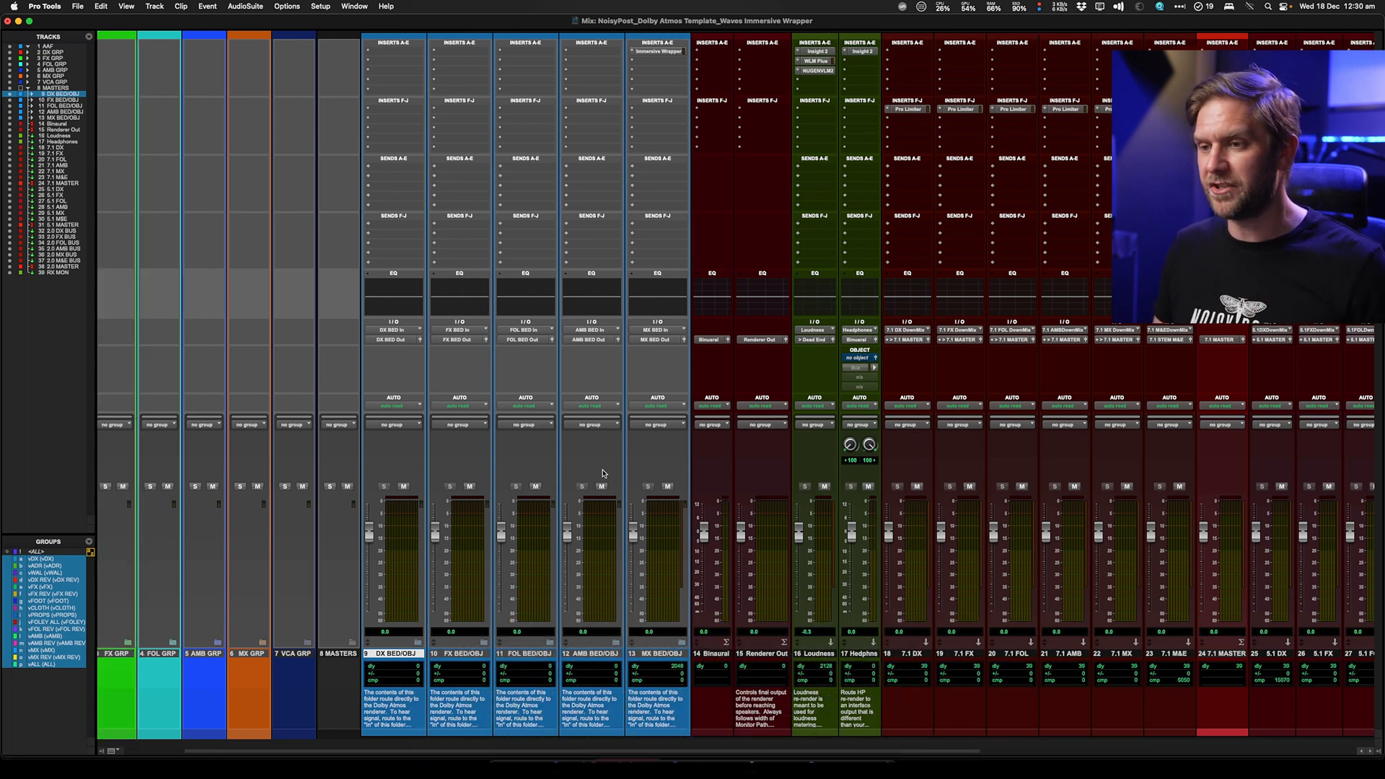
mouse_move(604, 470)
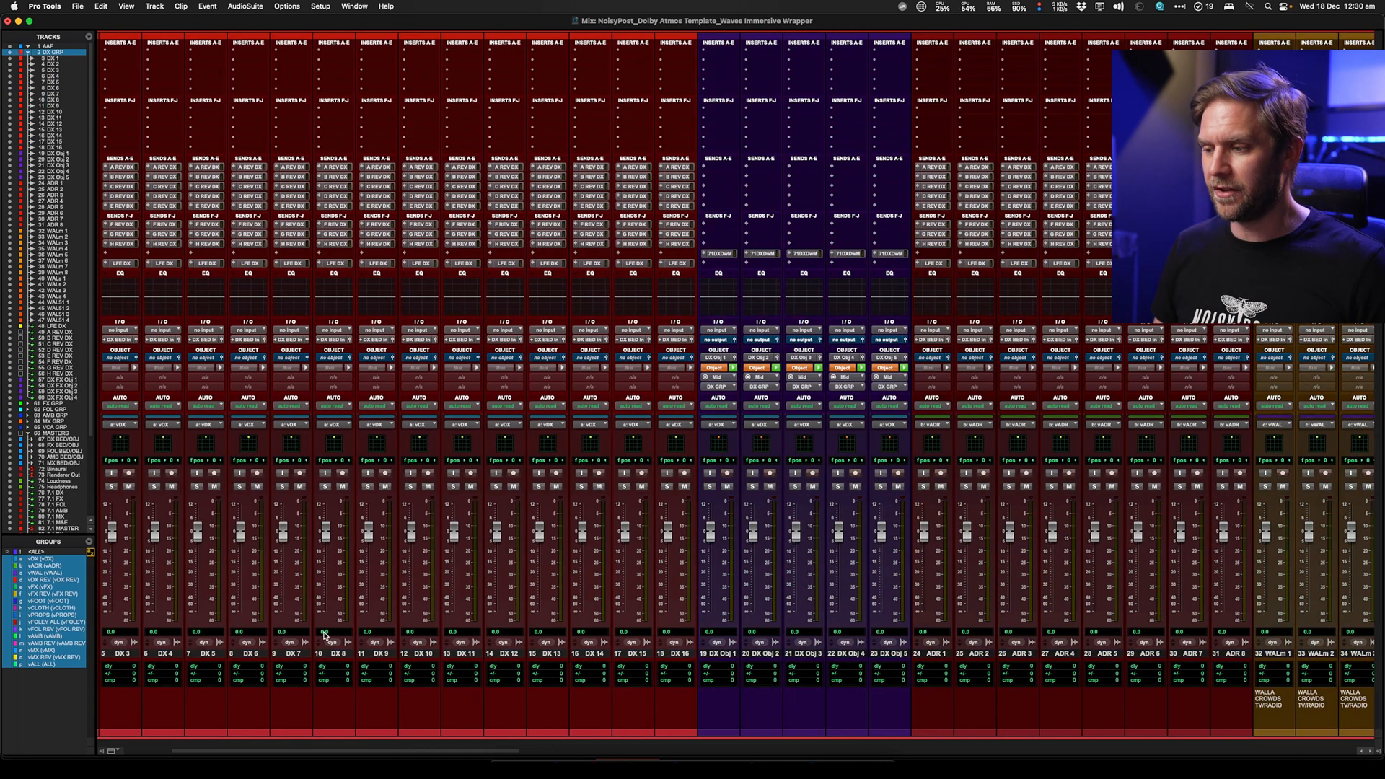
Scroll through the NoisyPost Dolby Atmos Template session's Mix window
scroll(right, 3)
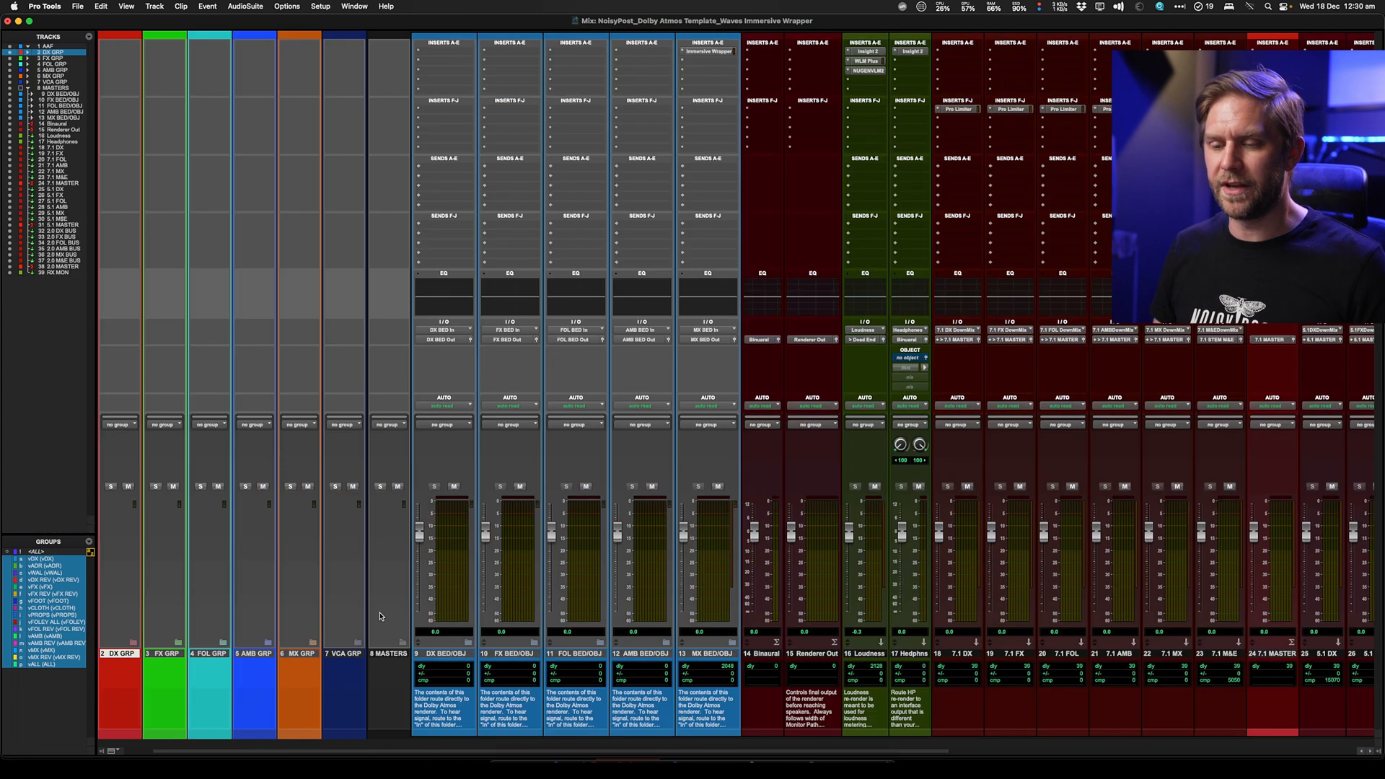
click(343, 653)
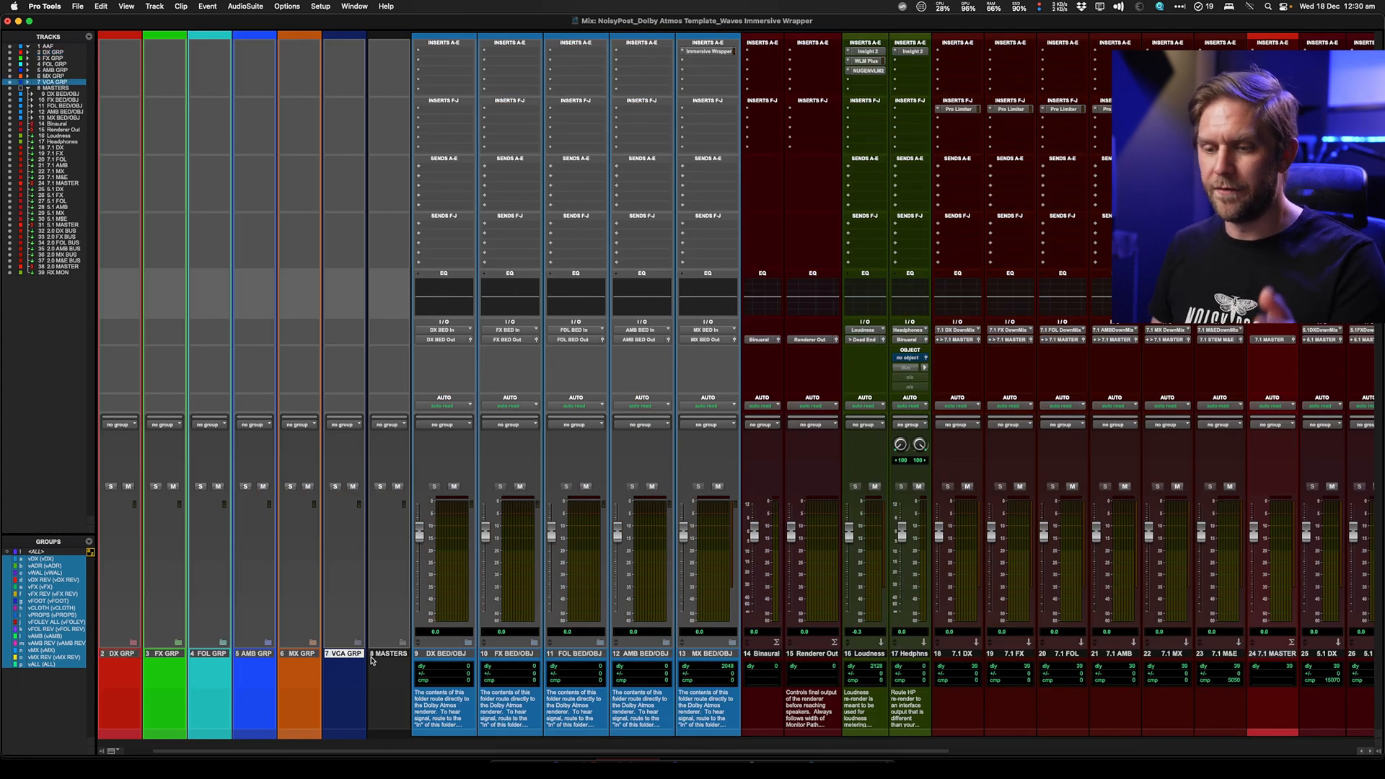